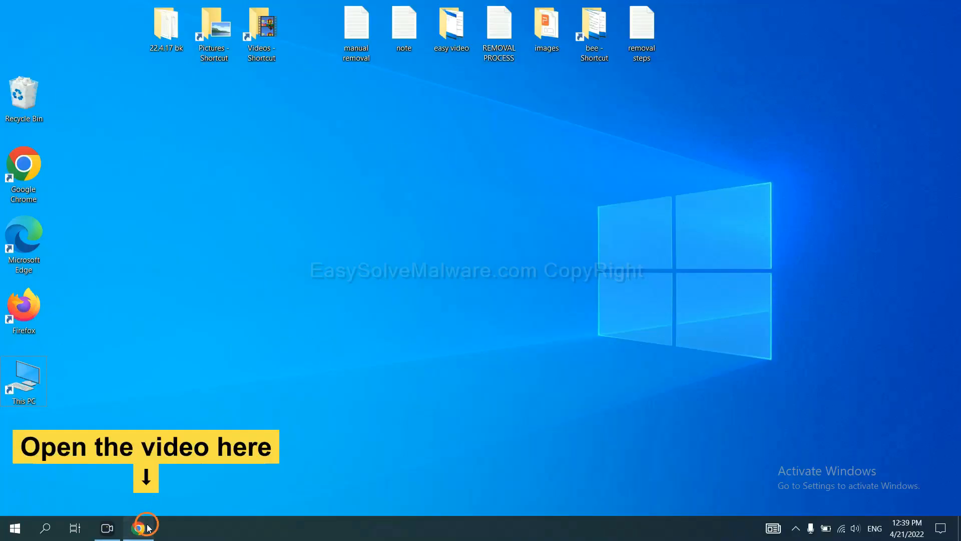
Bring up the browser with the tutorial video and scroll to the guide link in the description.
left_click(139, 528)
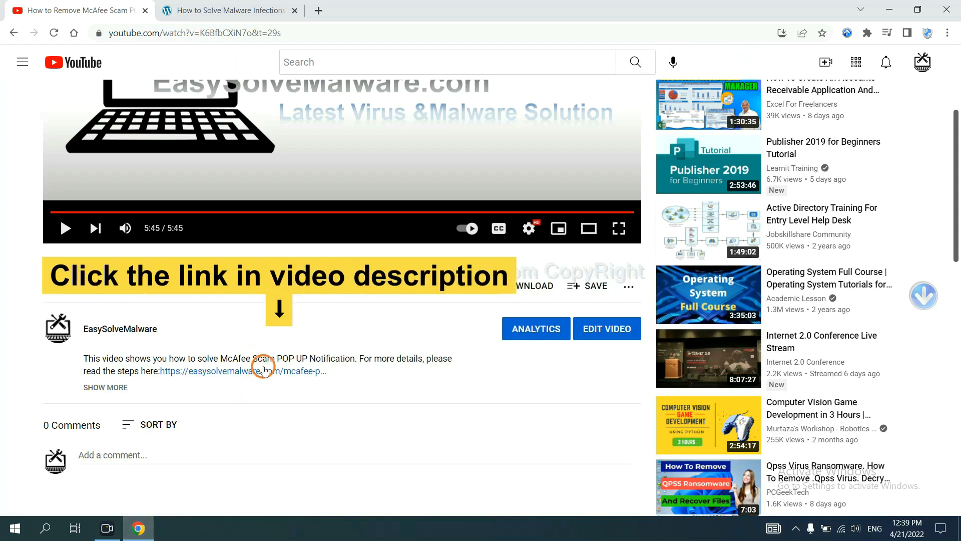
mouse_move(266, 375)
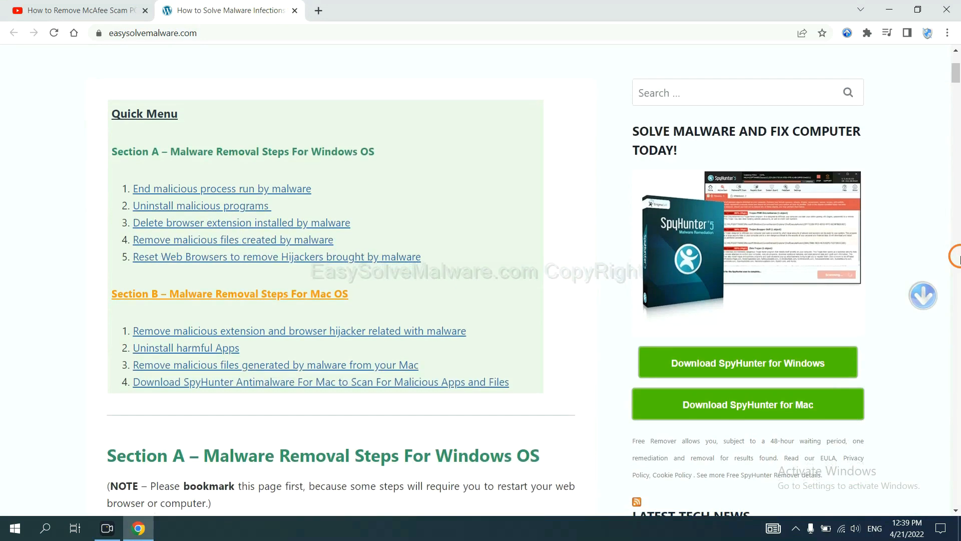
scroll("down", 3)
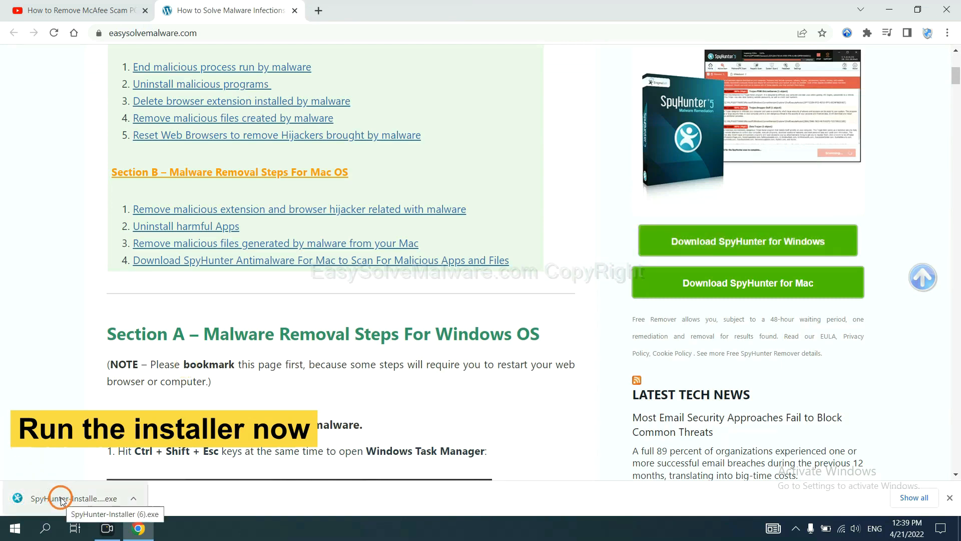
Run the downloaded SpyHunter installer with English as the install language.
left_click(60, 498)
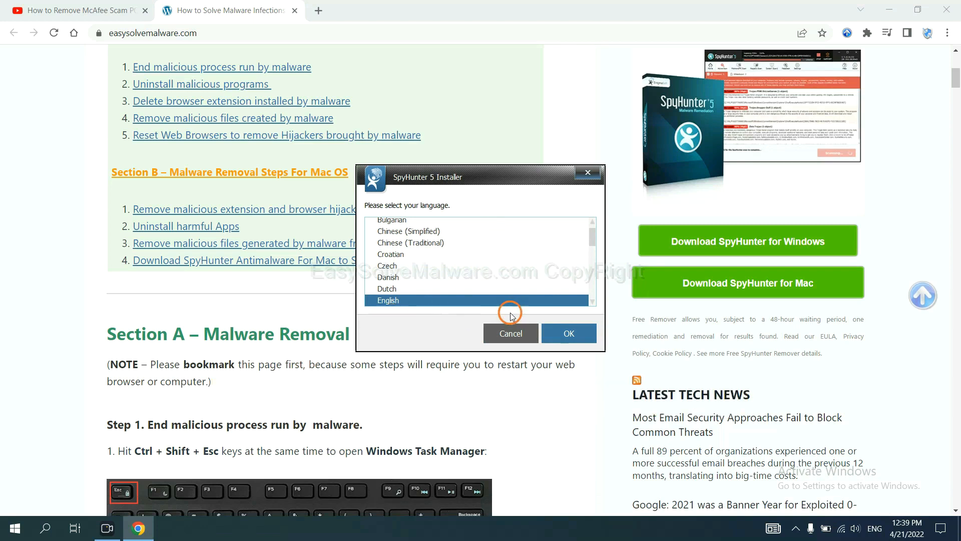
left_click(569, 333)
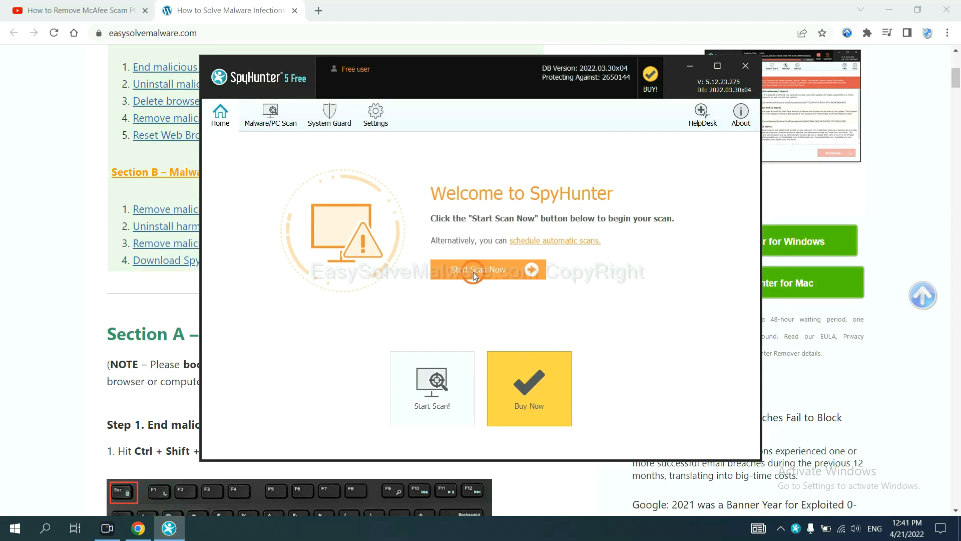
Start the SpyHunter scan and continue past the one unknown startup object found.
left_click(479, 270)
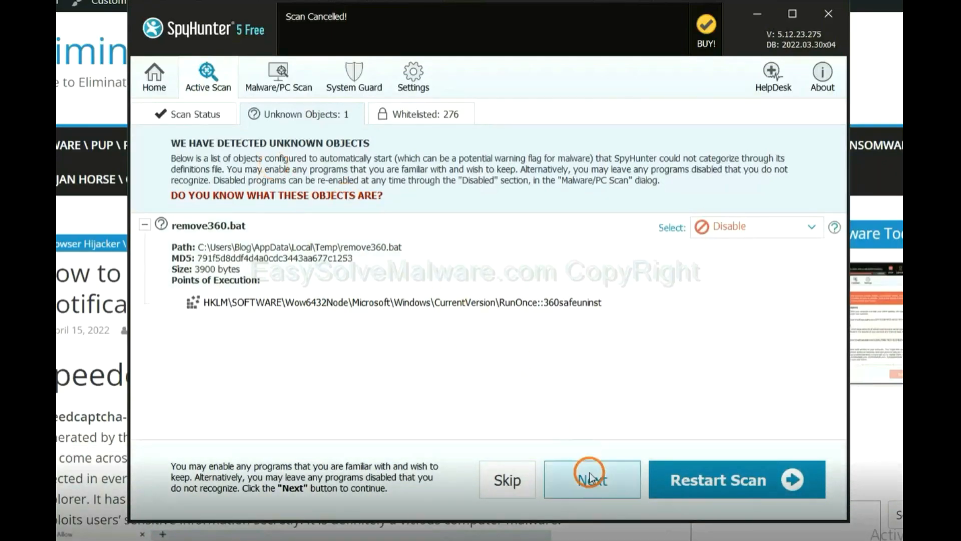
left_click(592, 480)
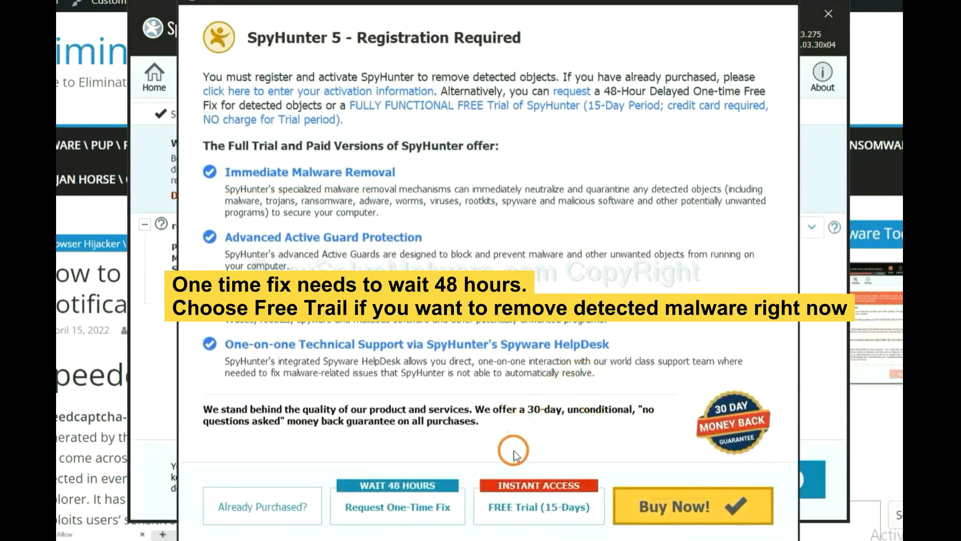
mouse_move(516, 440)
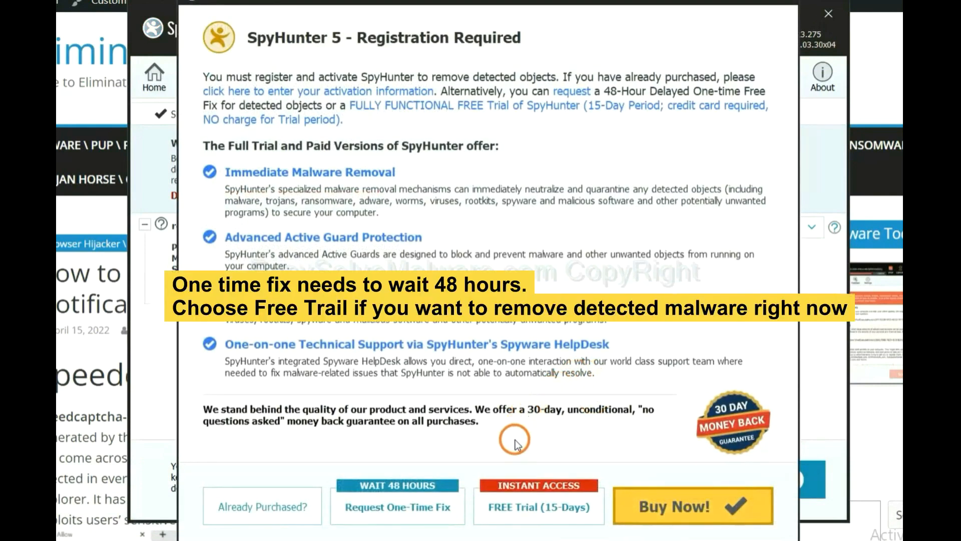
mouse_move(406, 519)
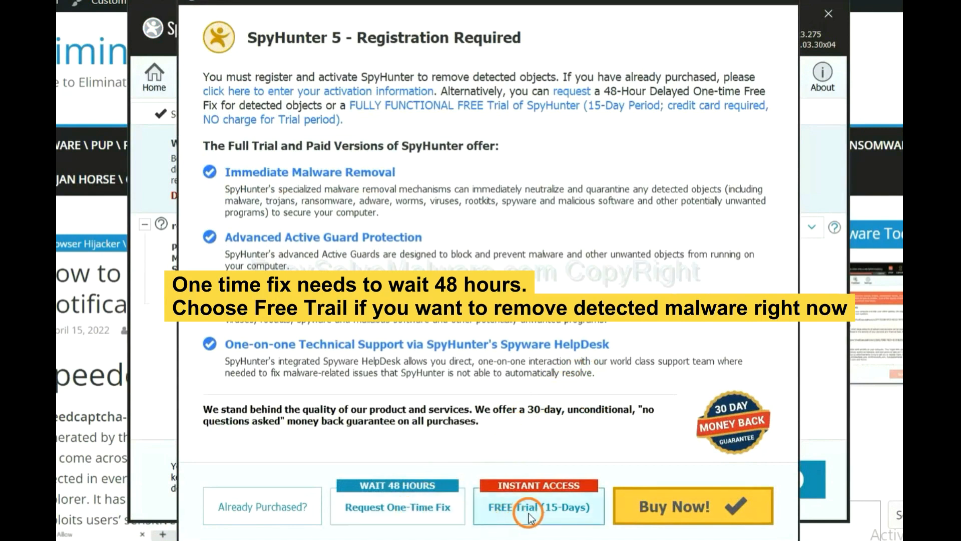
mouse_move(540, 517)
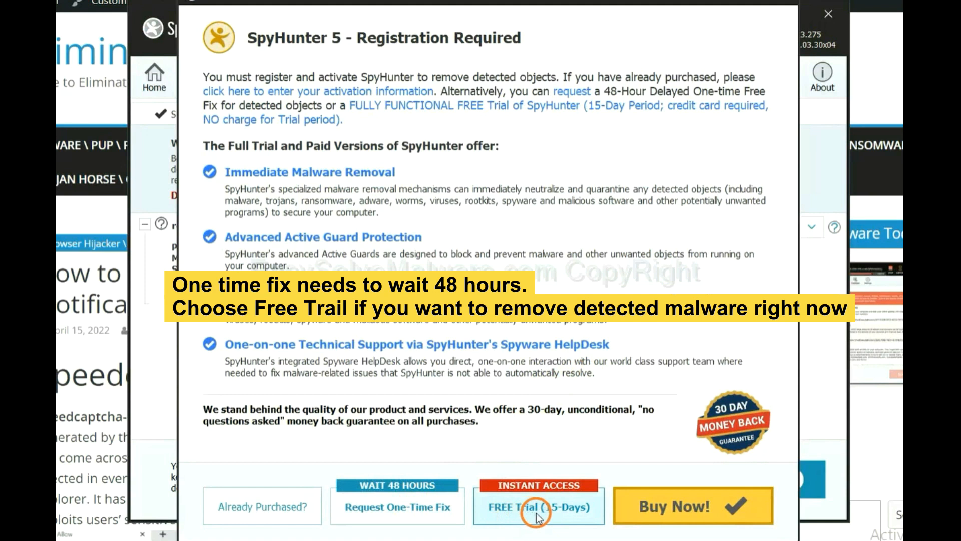
mouse_move(500, 522)
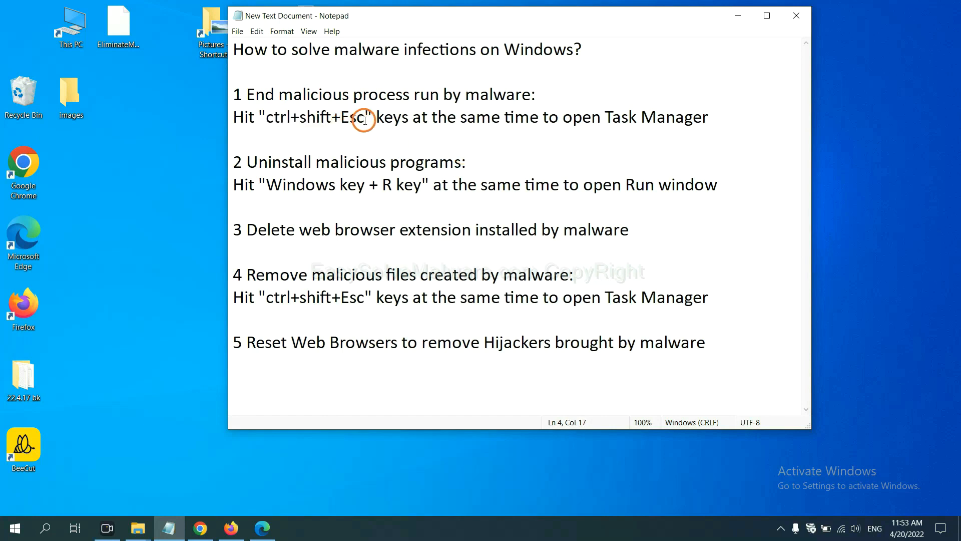
Launch Task Manager with Ctrl+Shift+Esc to view running processes, then close it.
left_click_drag(263, 117, 366, 118)
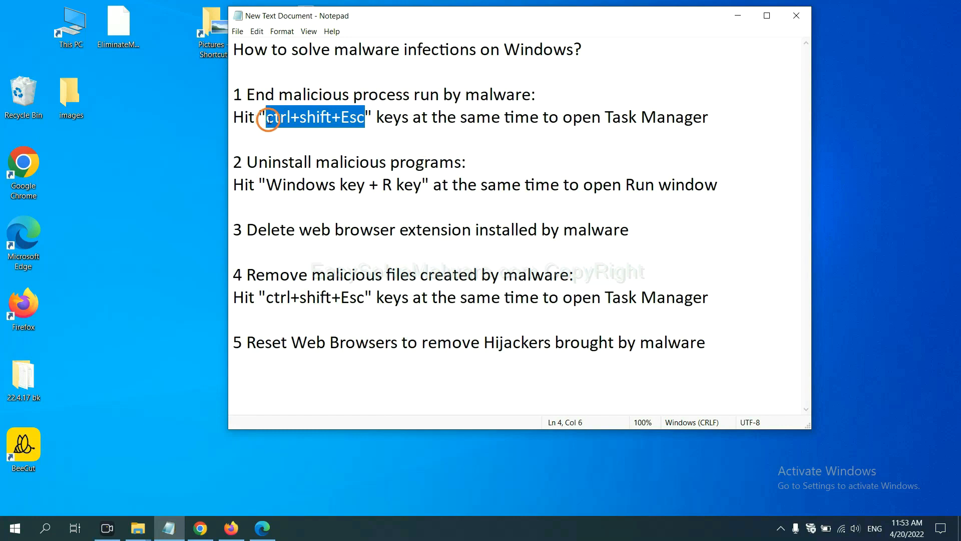
key("ctrl+shift+esc")
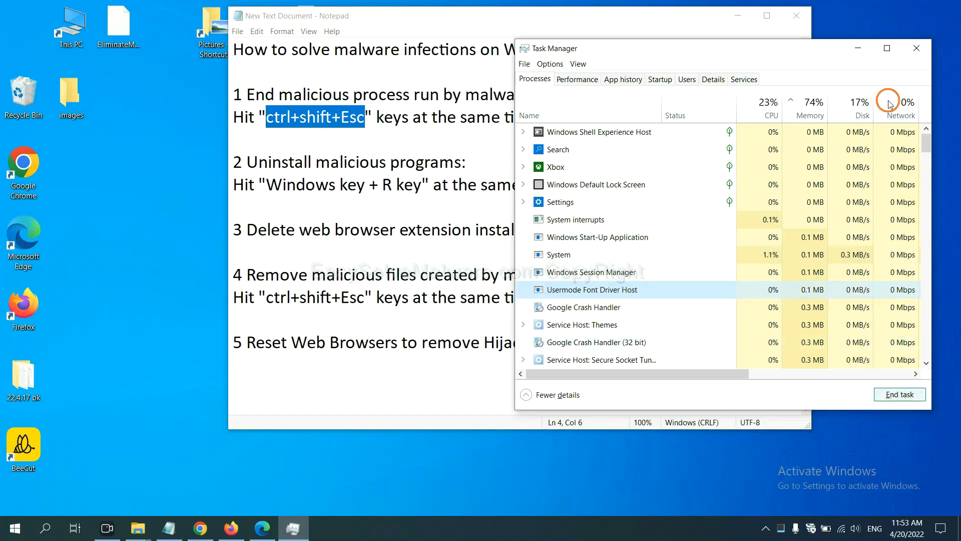
left_click(916, 48)
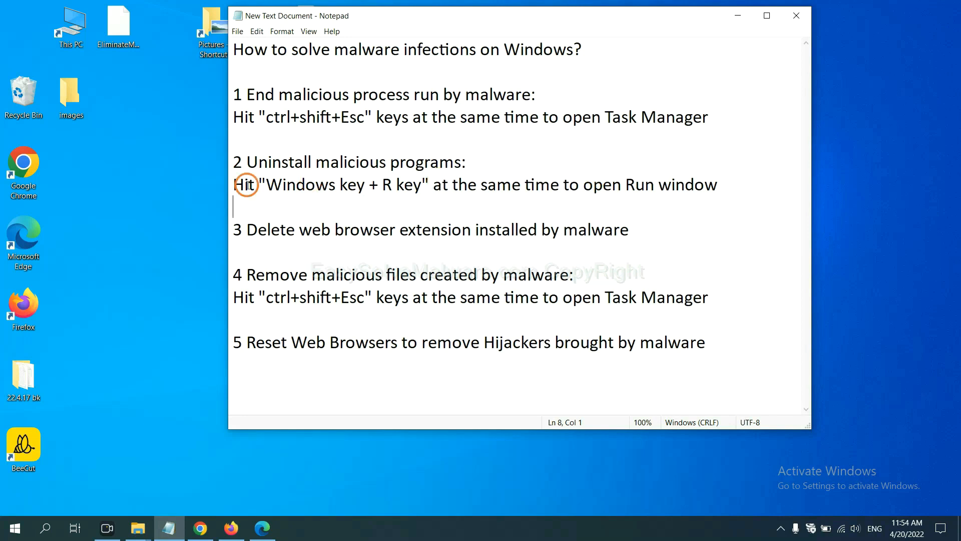
Bring up the Run dialog with Win+R, moved aside, with the 'control panel' command text selected in the notes.
double_click(296, 184)
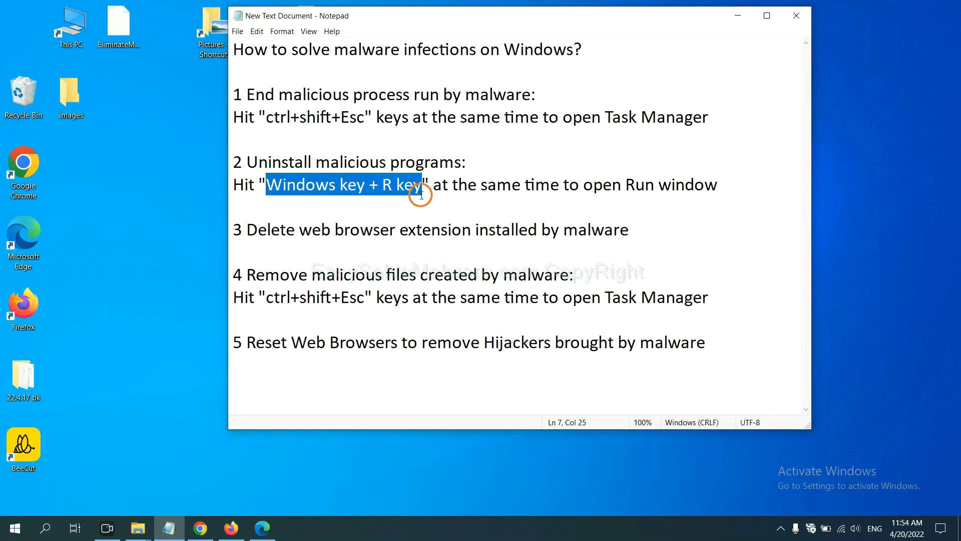
key("Win+r")
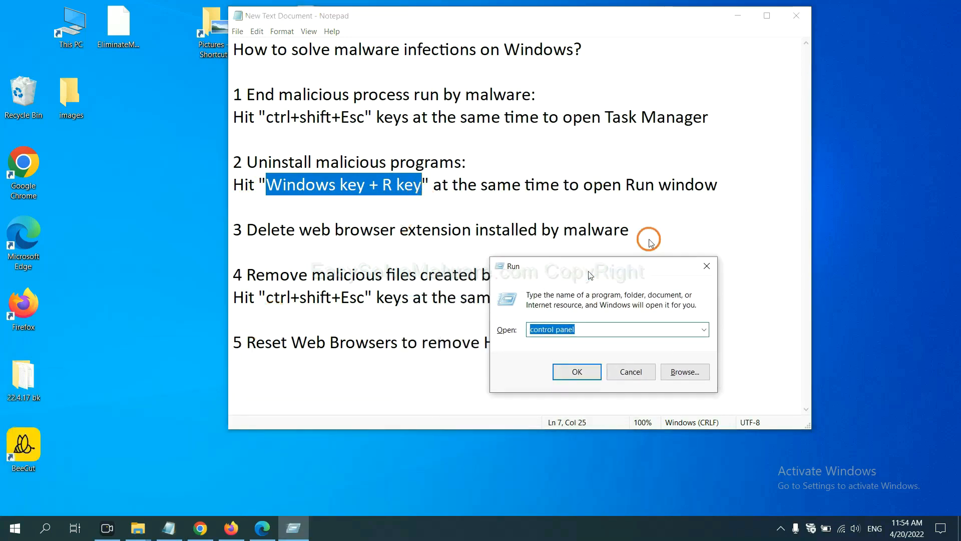
left_click_drag(591, 265, 736, 160)
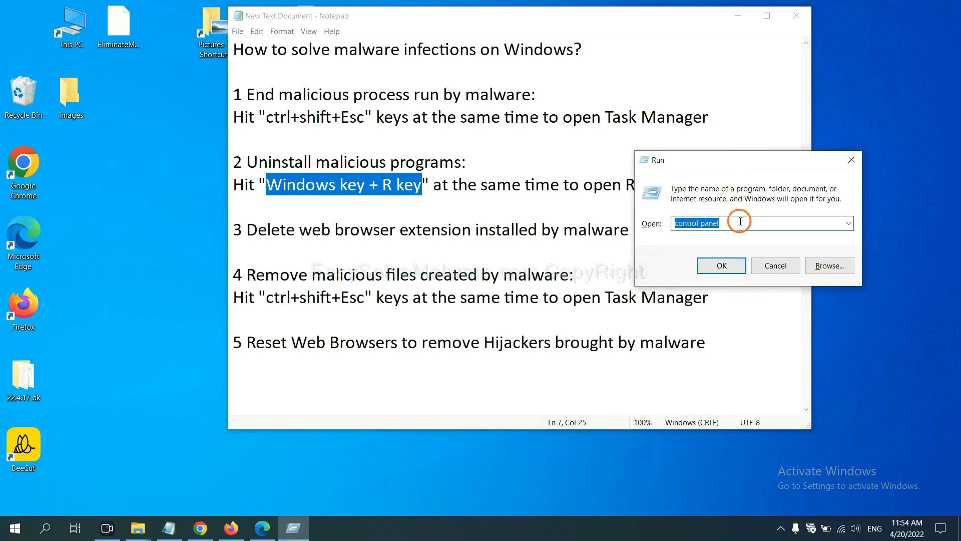
left_click(745, 224)
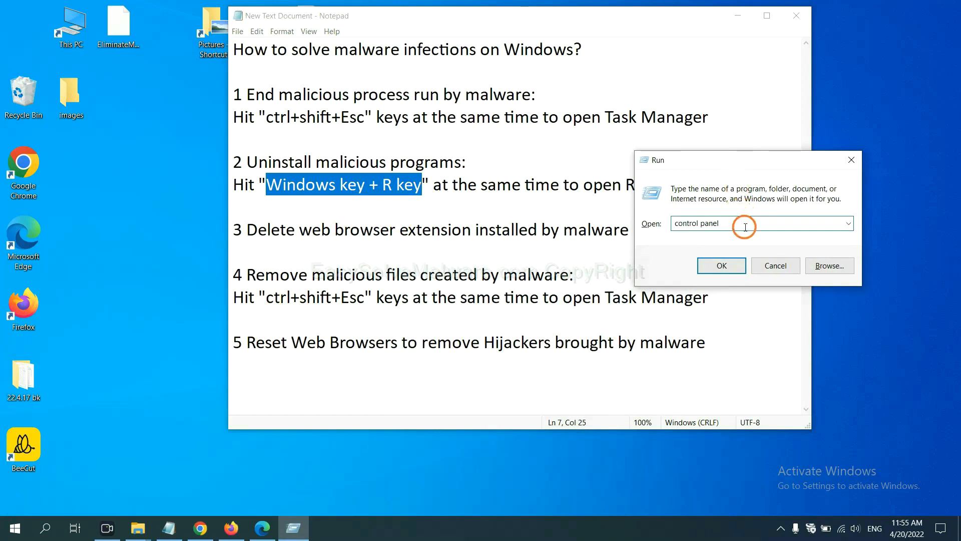
double_click(703, 224)
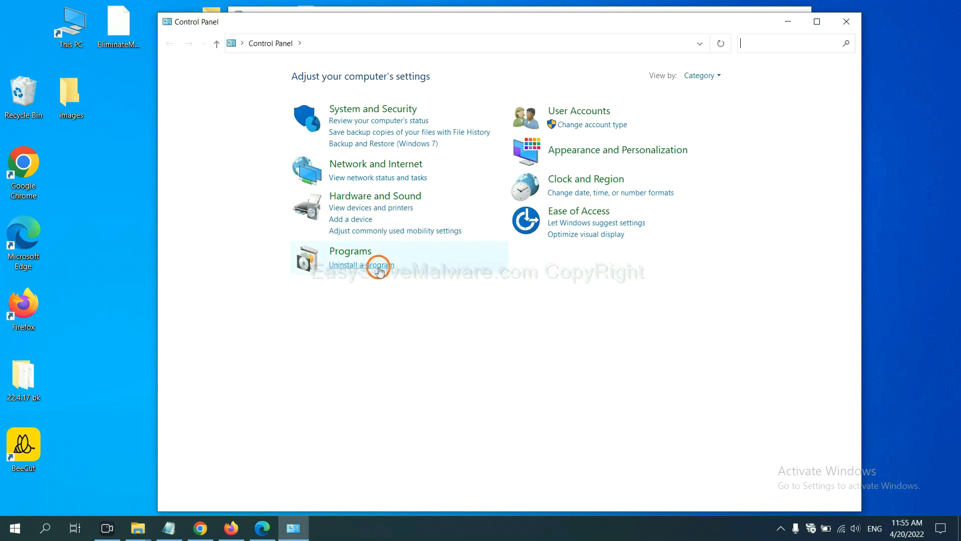
Show the installed programs list and pick Xiph.Org Open Codecs as a candidate to uninstall.
left_click(361, 264)
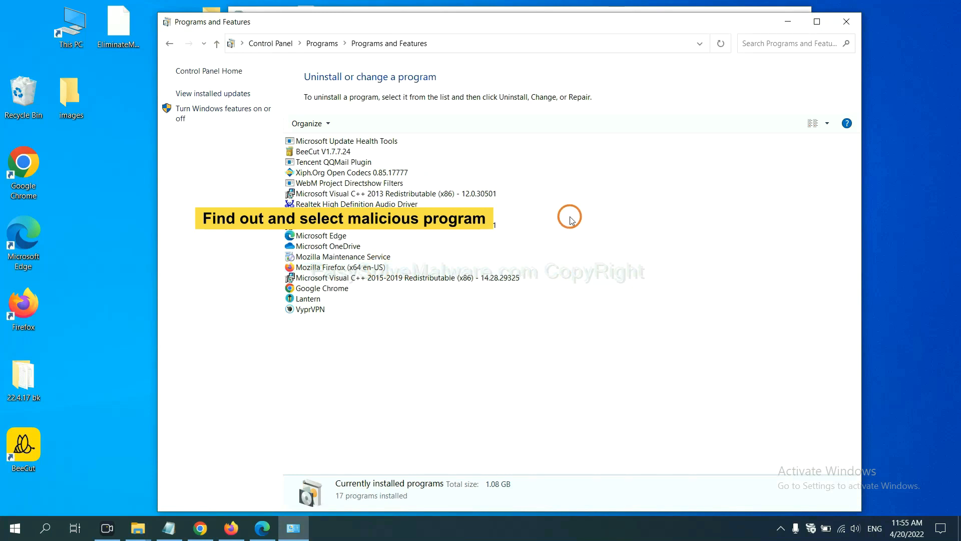
mouse_move(582, 205)
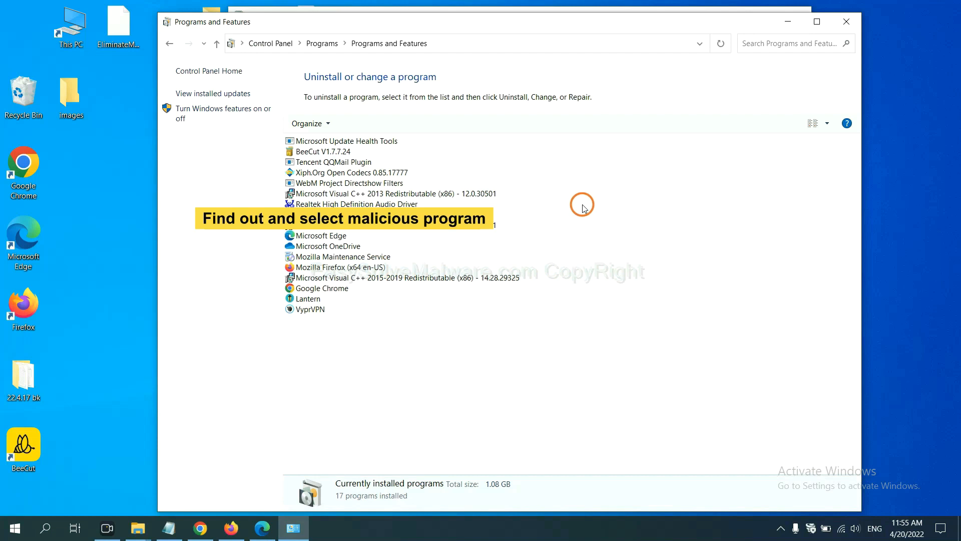
left_click(374, 173)
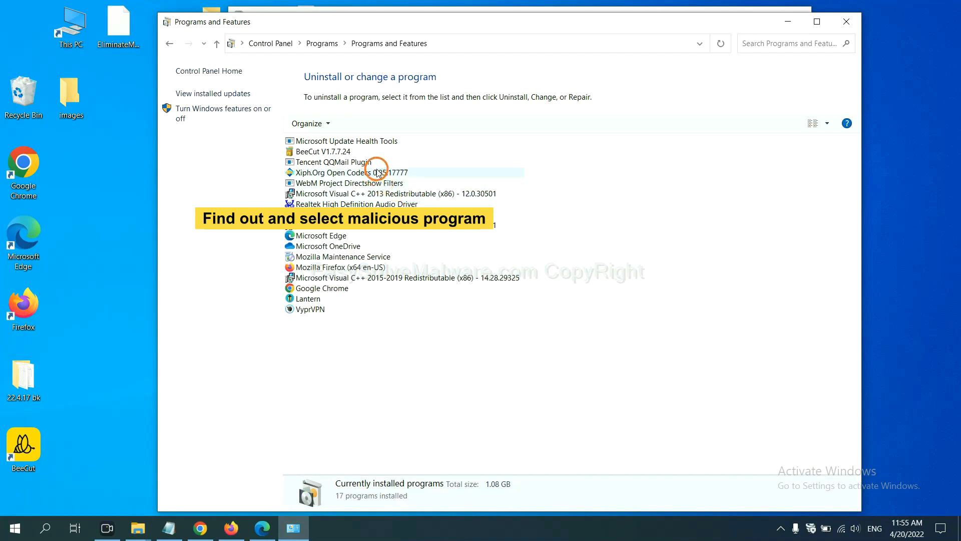
left_click(375, 172)
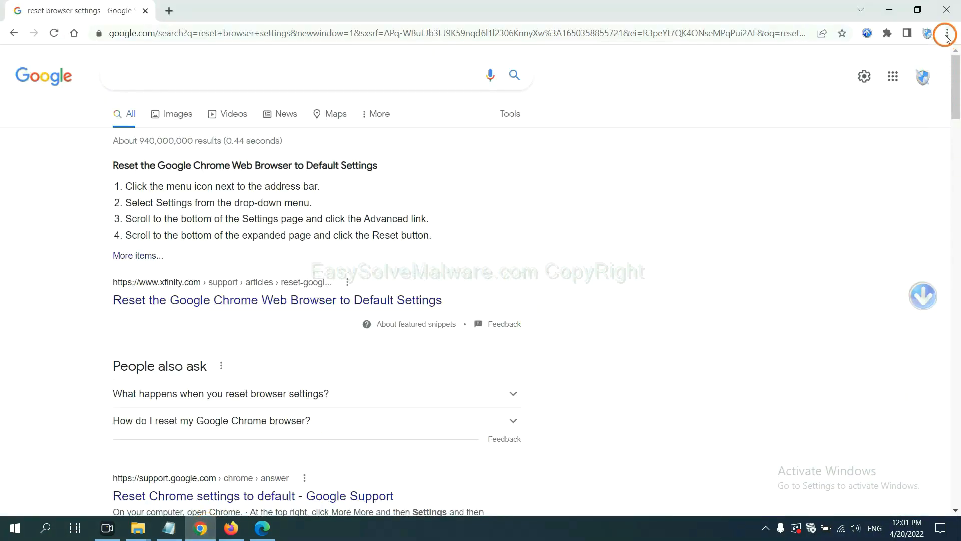
Reach chrome://extensions via the Chrome menu to review the Scroll To Top extension.
left_click(946, 34)
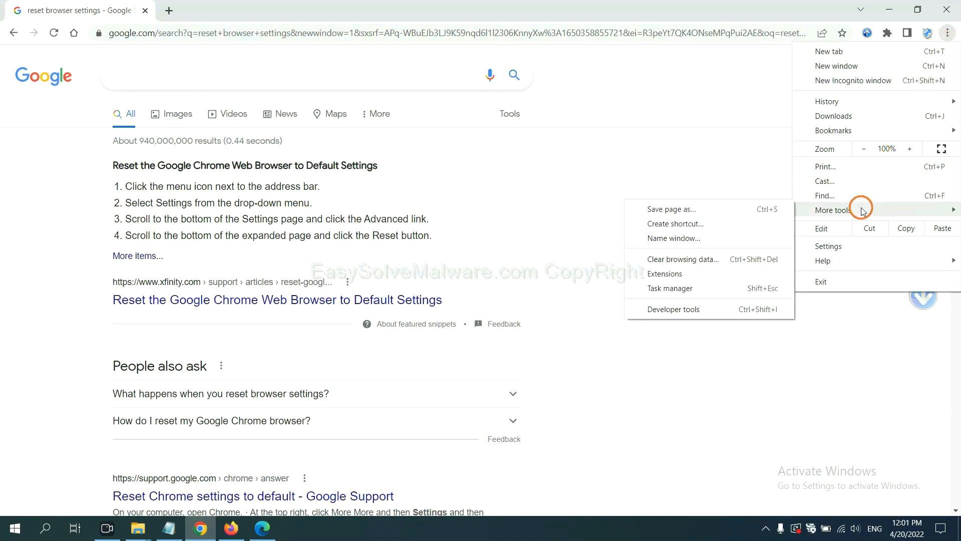
mouse_move(708, 272)
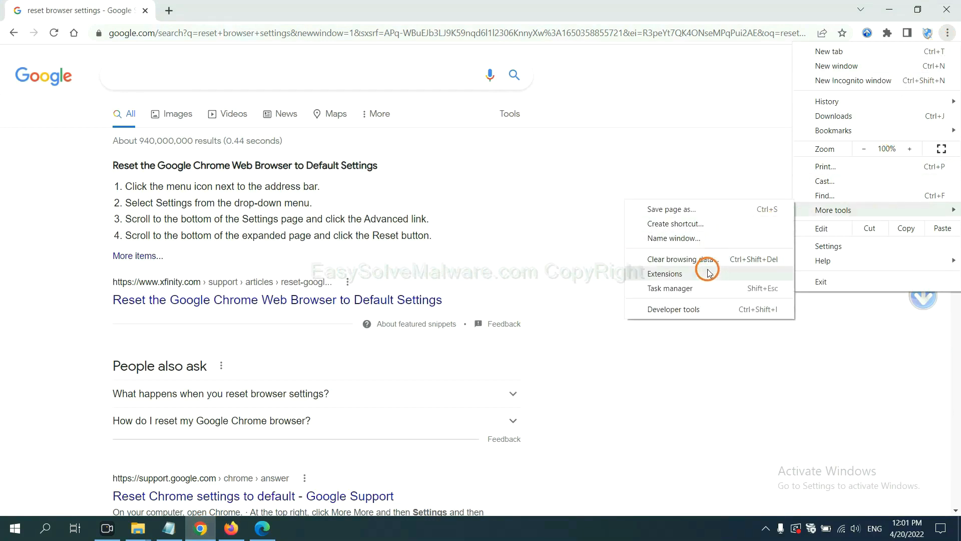
left_click(665, 273)
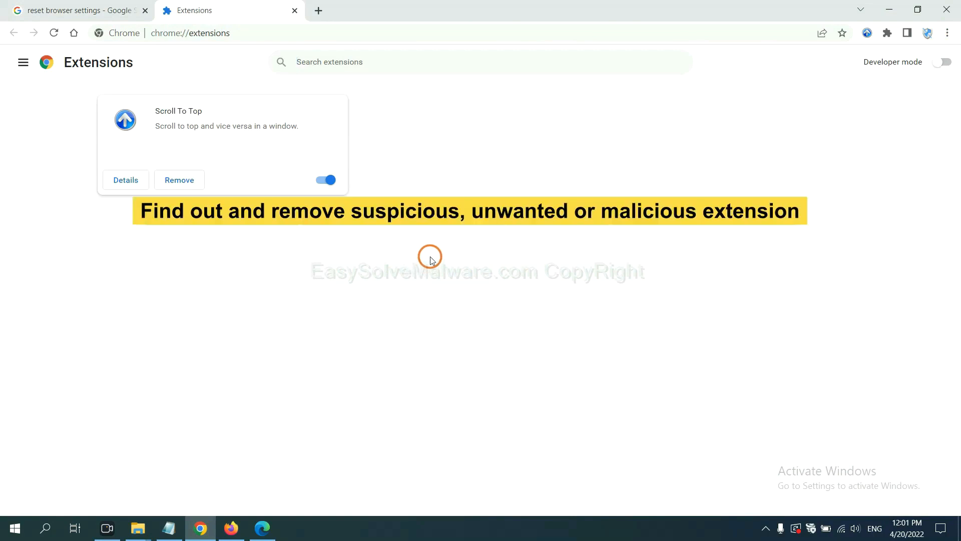
mouse_move(436, 246)
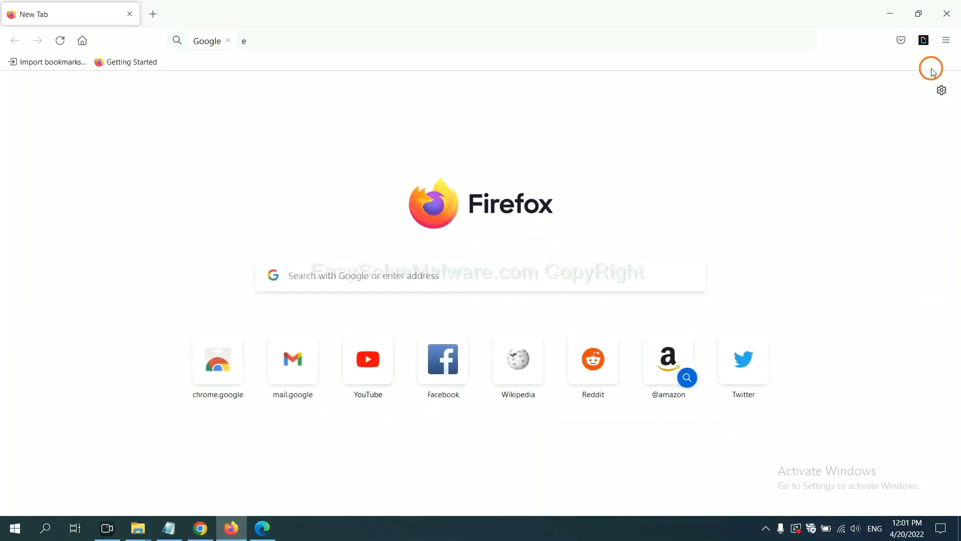
Show Firefox's Add-ons Manager and review the enabled GIPHY for Firefox extension.
left_click(945, 40)
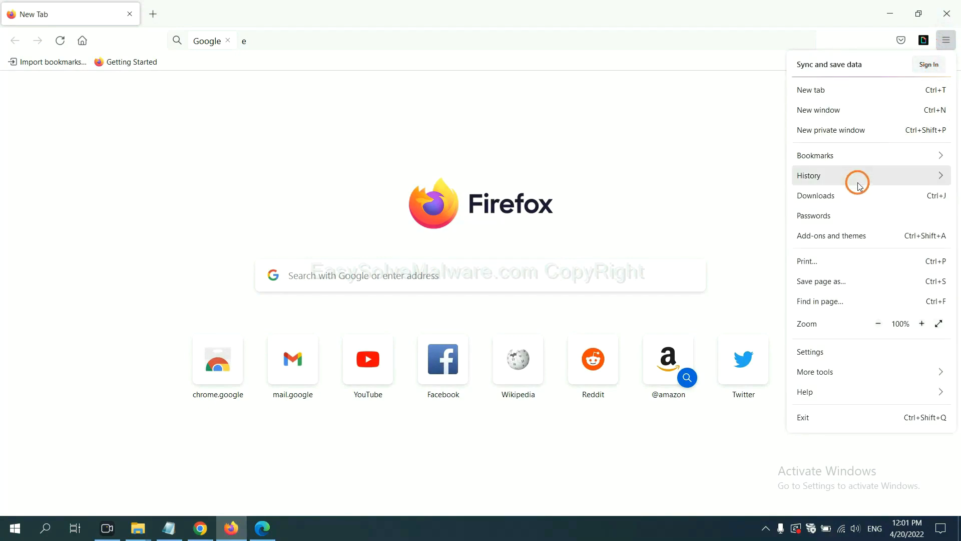
mouse_move(839, 242)
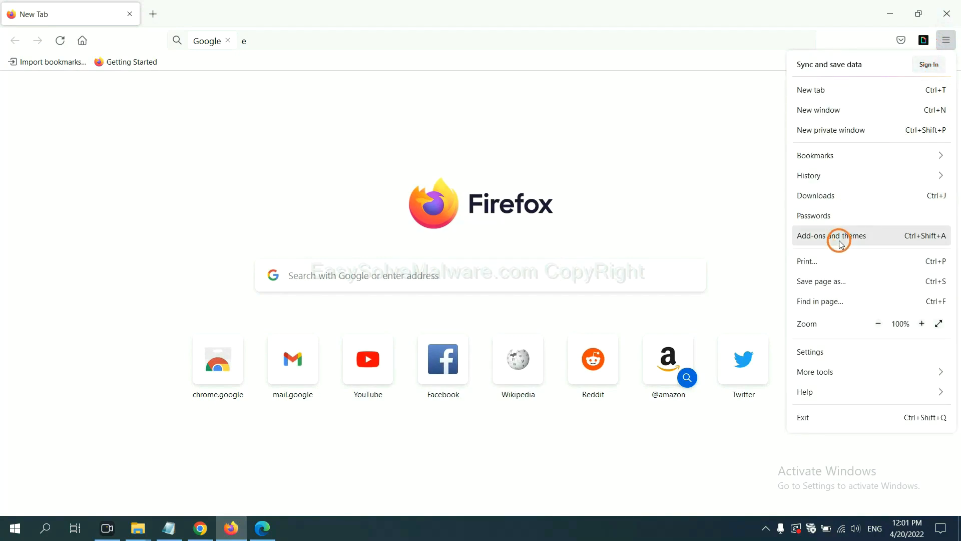
left_click(839, 236)
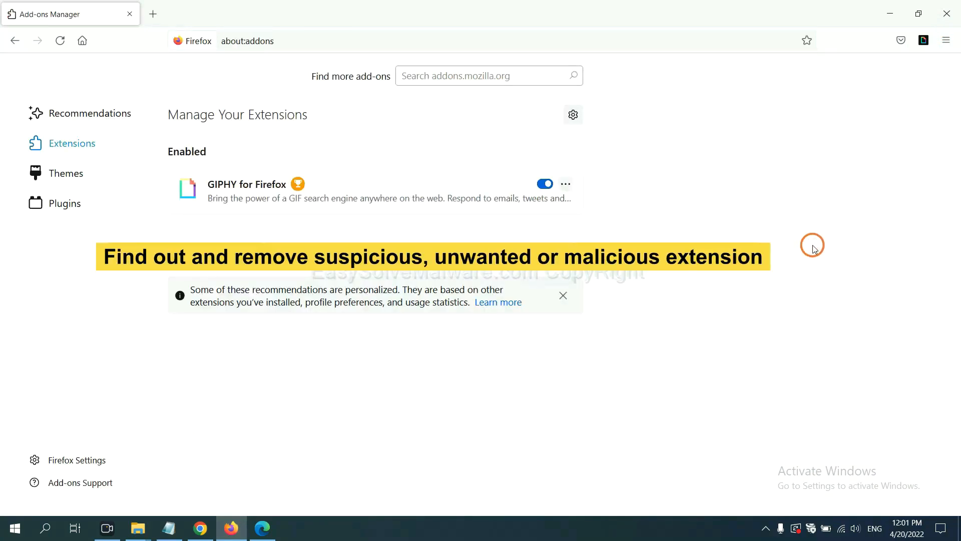
scroll("down", 3)
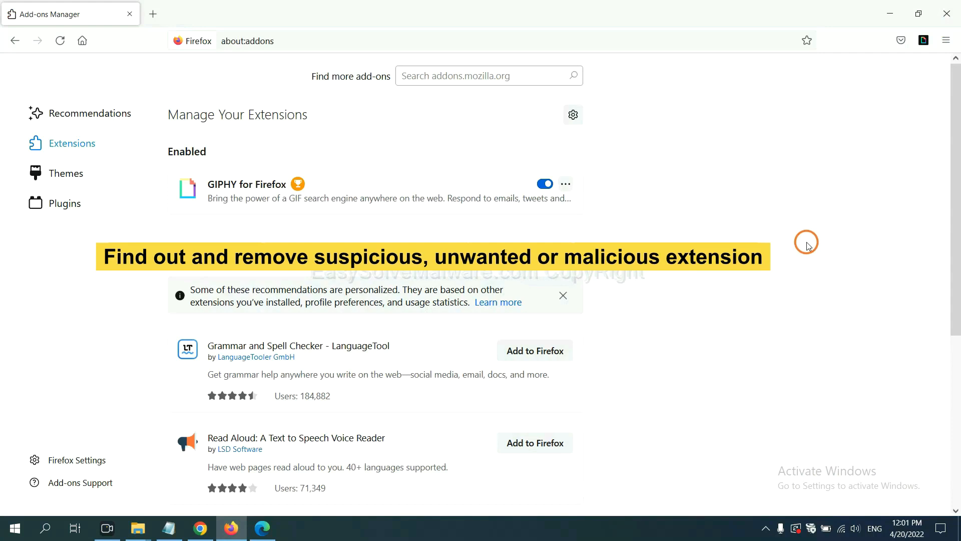
mouse_move(637, 221)
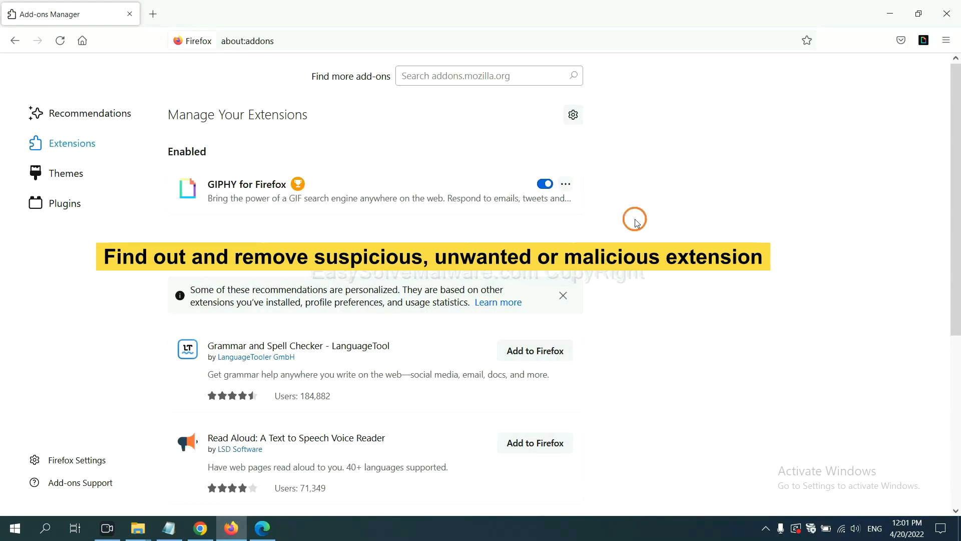
left_click(565, 184)
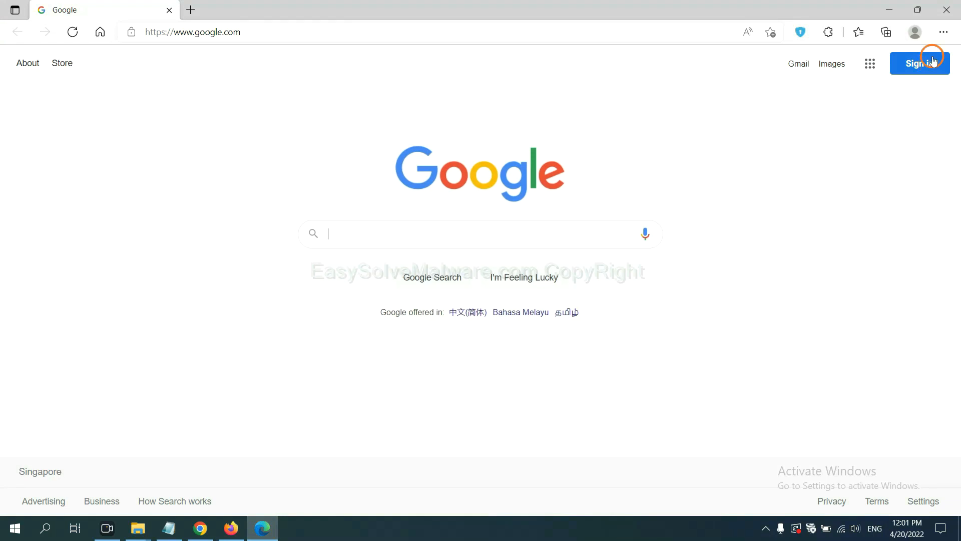
Reach Edge's Manage extensions page and remove ArcVpn Free Fast VPN Proxy.
left_click(943, 31)
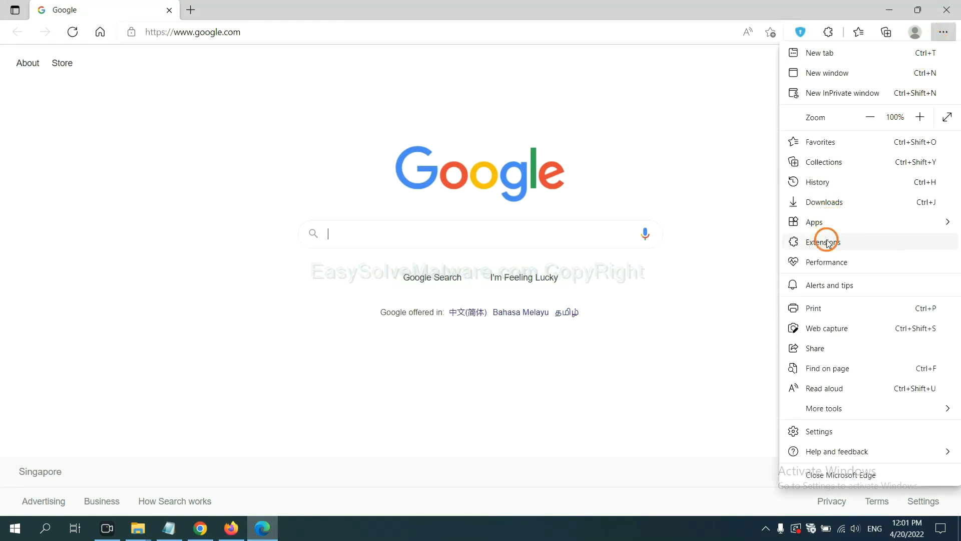
left_click(823, 241)
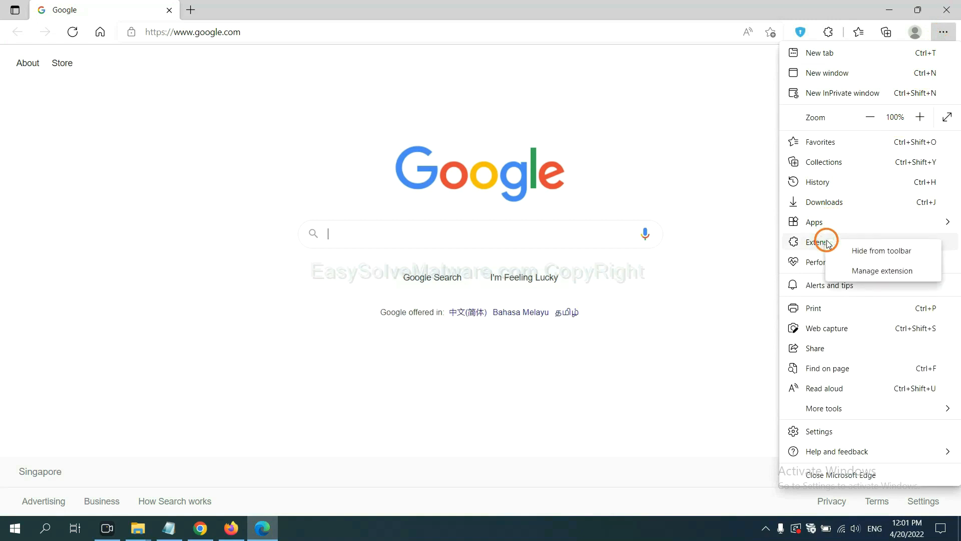
mouse_move(864, 271)
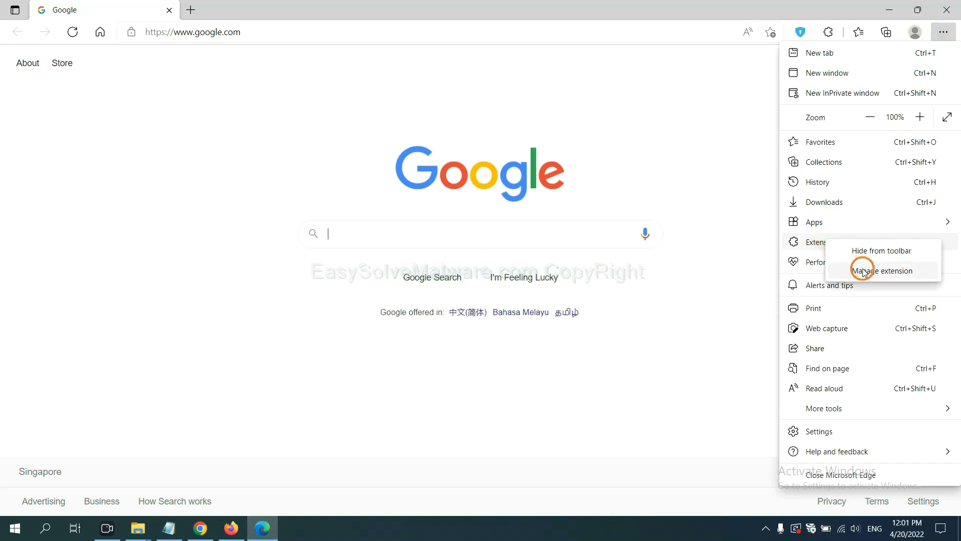
left_click(885, 271)
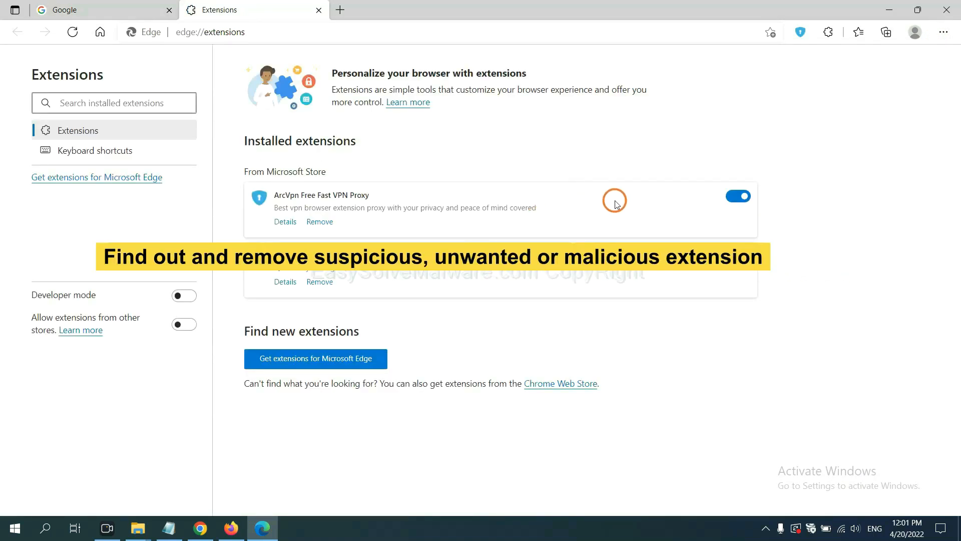
mouse_move(399, 238)
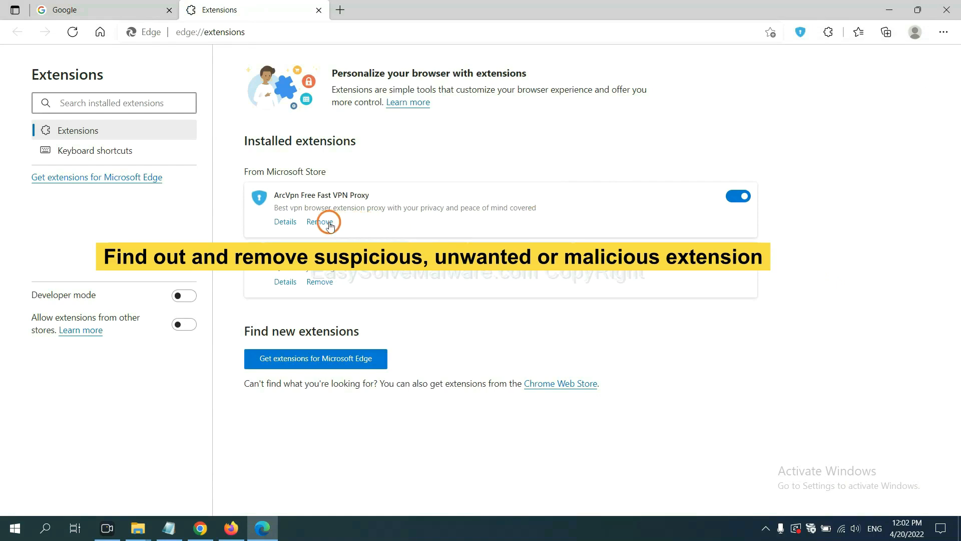
left_click(318, 222)
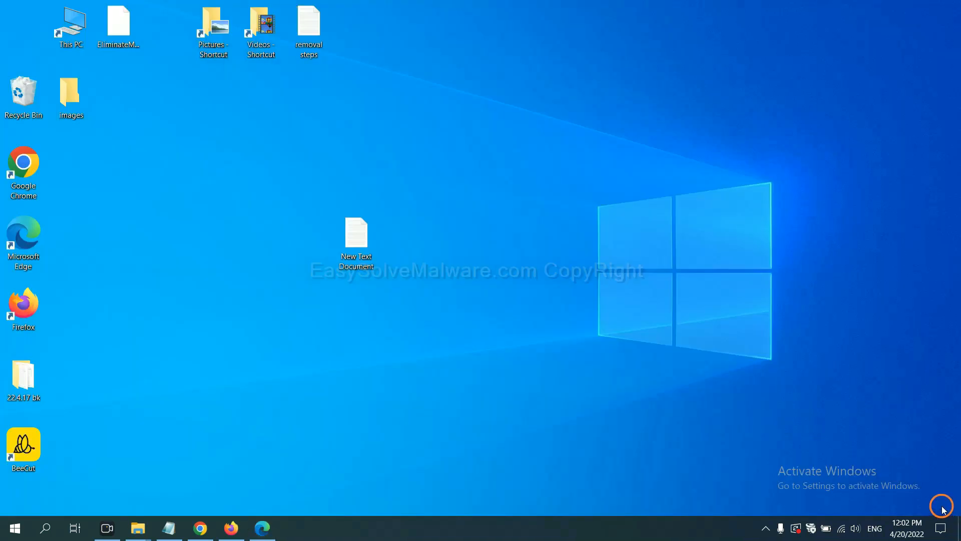
Reopen the malware notes file and bring up the Run dialog beside it, ready for regedit.
double_click(357, 233)
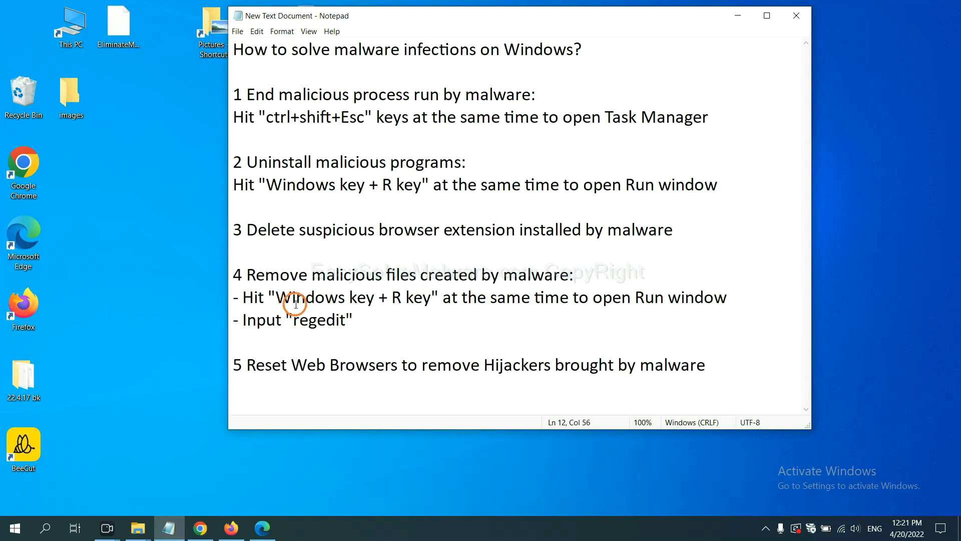
mouse_move(416, 275)
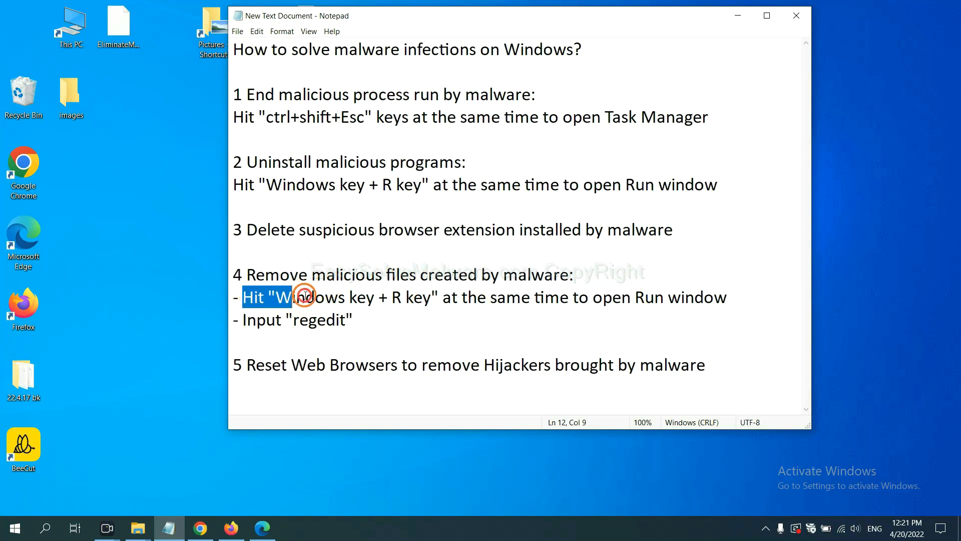
left_click(557, 296)
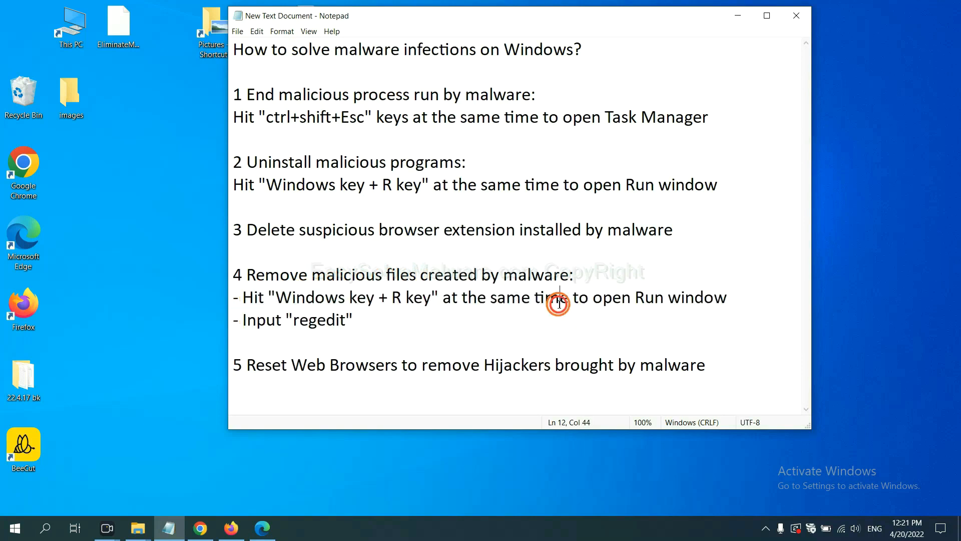
key("Win+r")
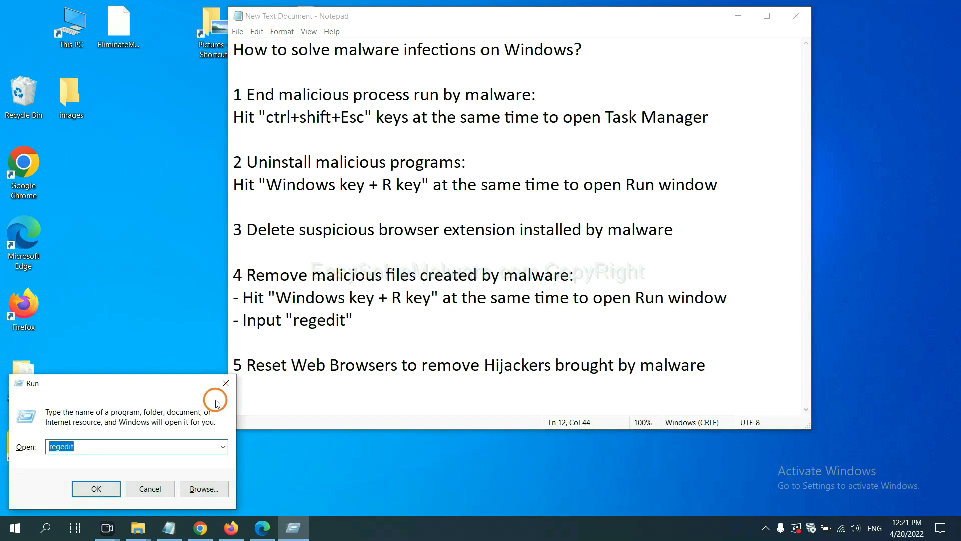
left_click_drag(123, 384, 709, 198)
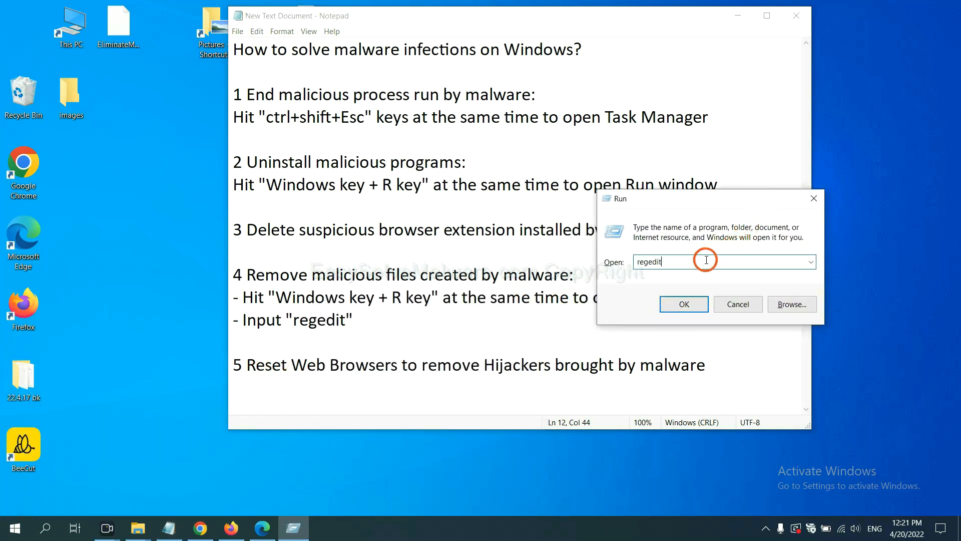
mouse_move(679, 262)
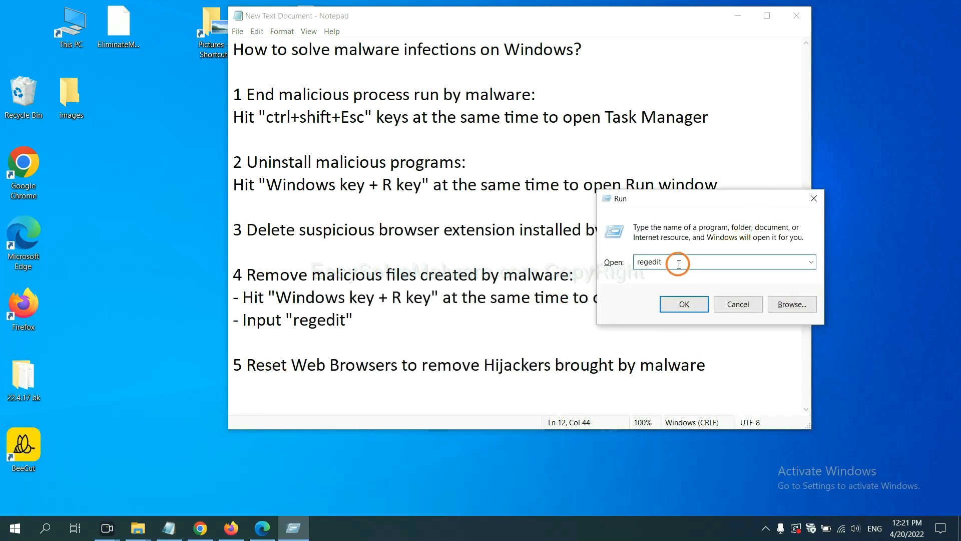
Search the registry for 'beecut' via Find and locate the BeeCut.exe value under FEATURE_BROWSER_EMULATION.
left_click(684, 304)
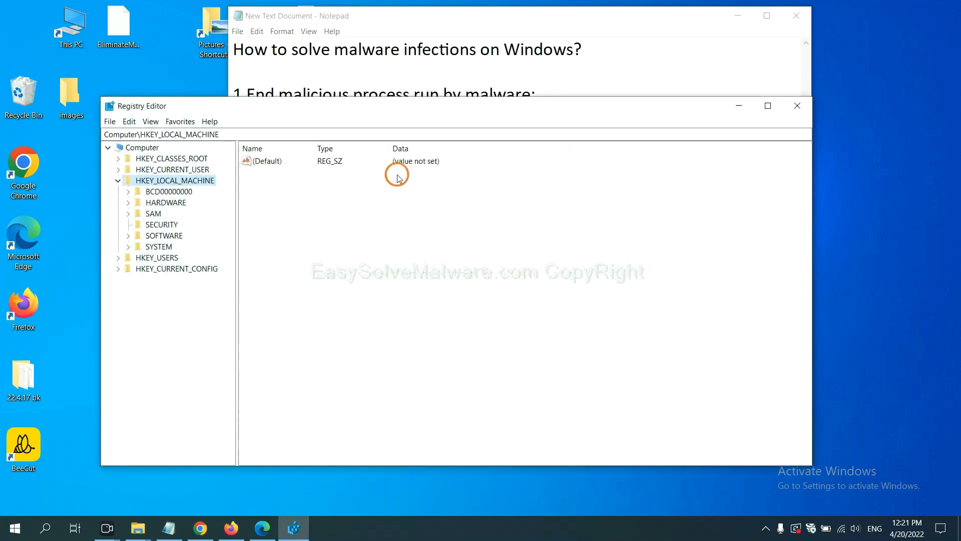
mouse_move(133, 122)
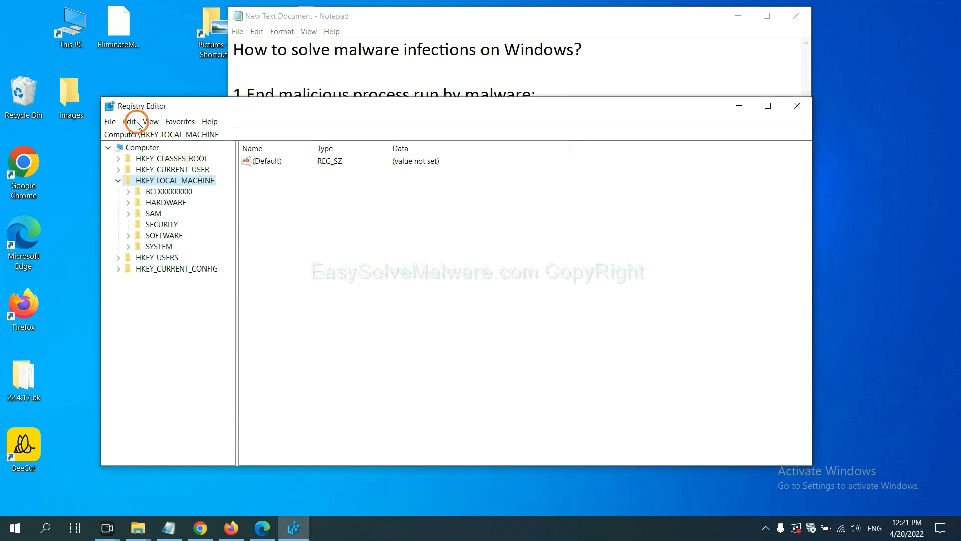
left_click(129, 121)
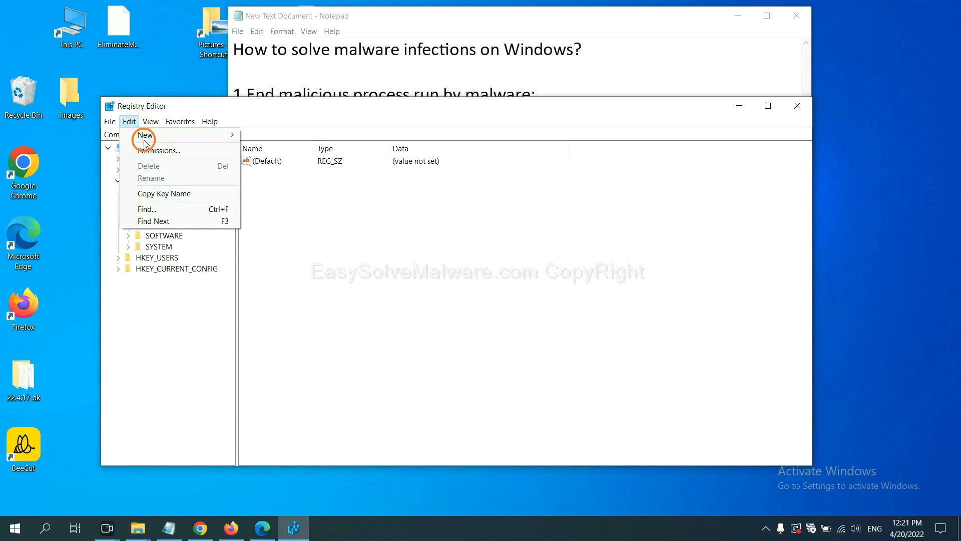
mouse_move(168, 208)
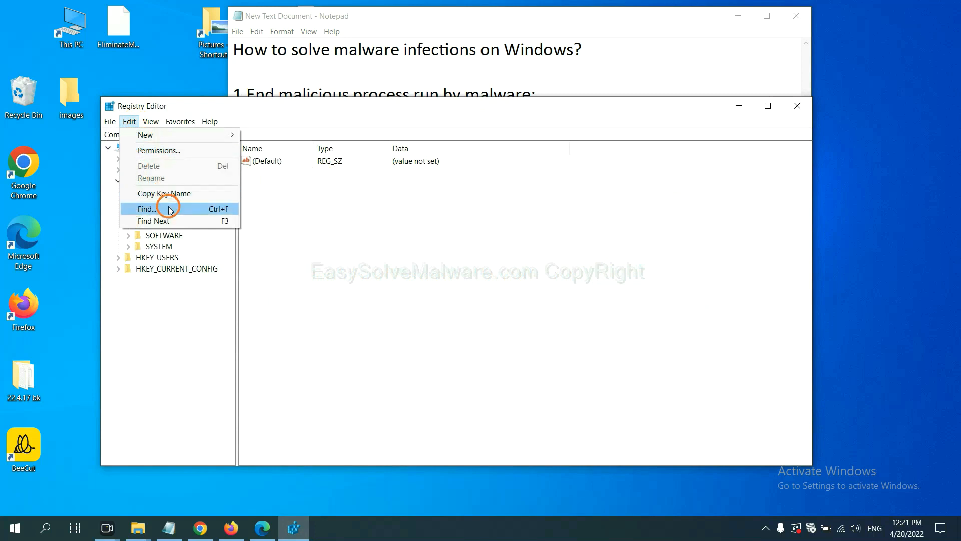
left_click(146, 209)
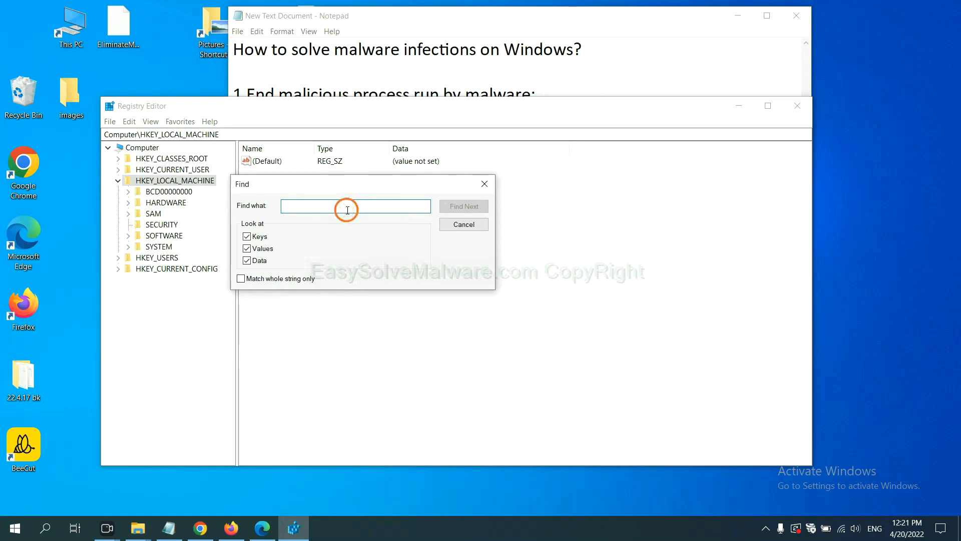
type("Input the name of malware")
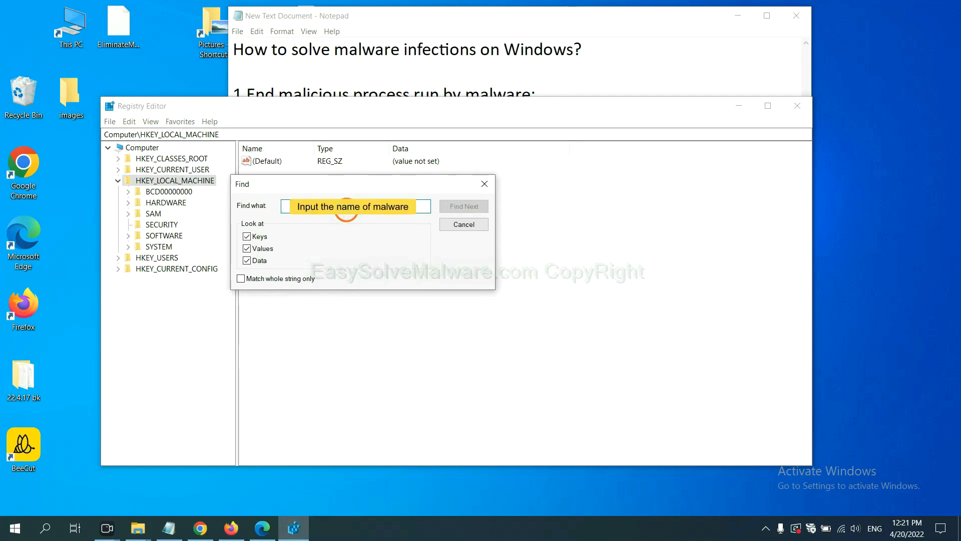
type("beecut")
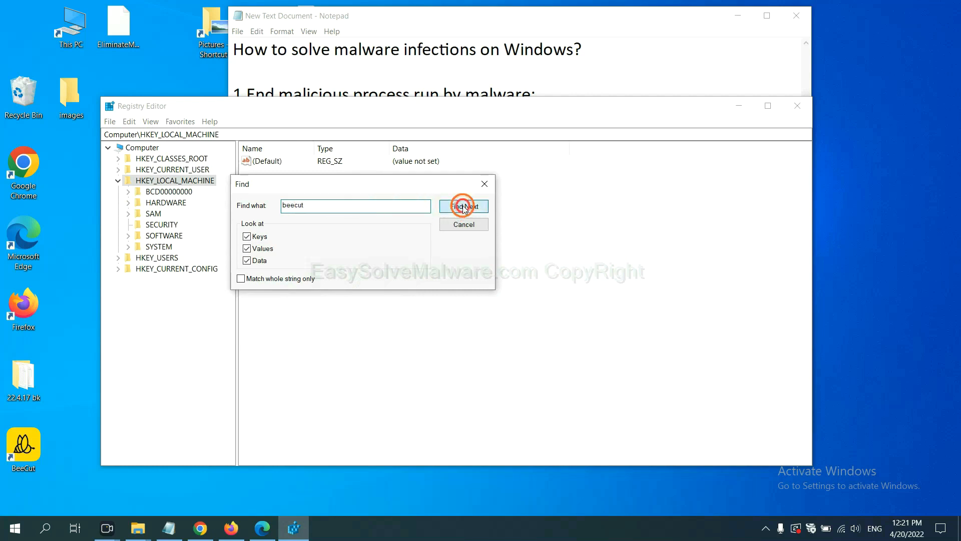
left_click(464, 206)
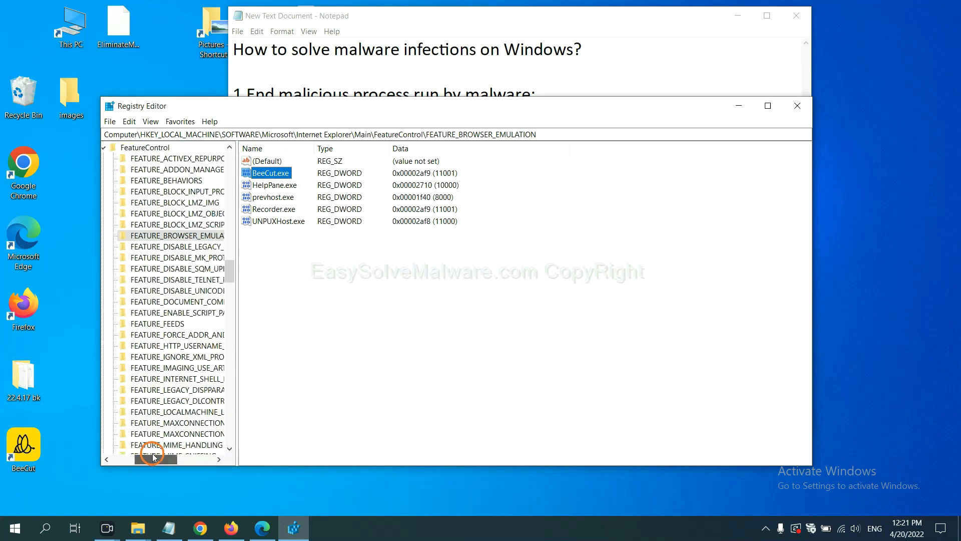
mouse_move(263, 305)
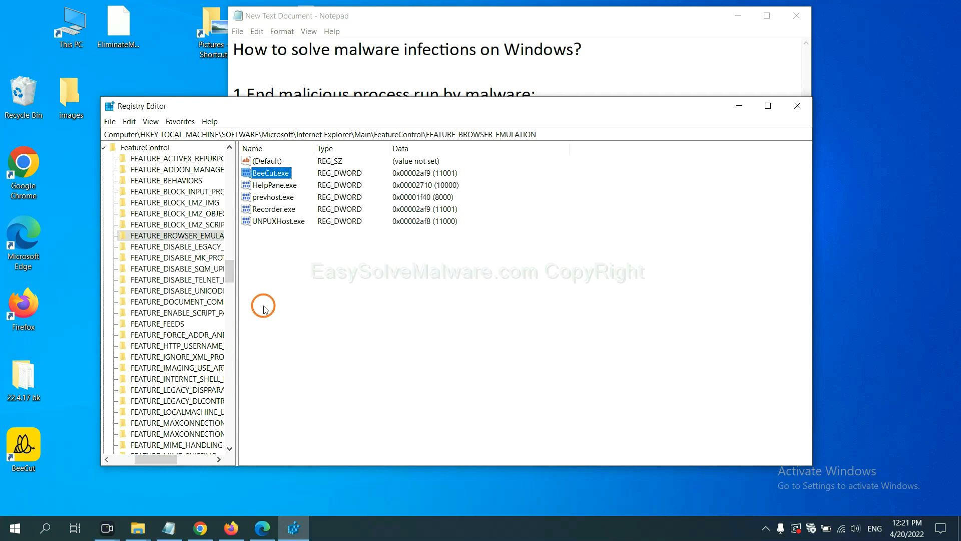
right_click(195, 236)
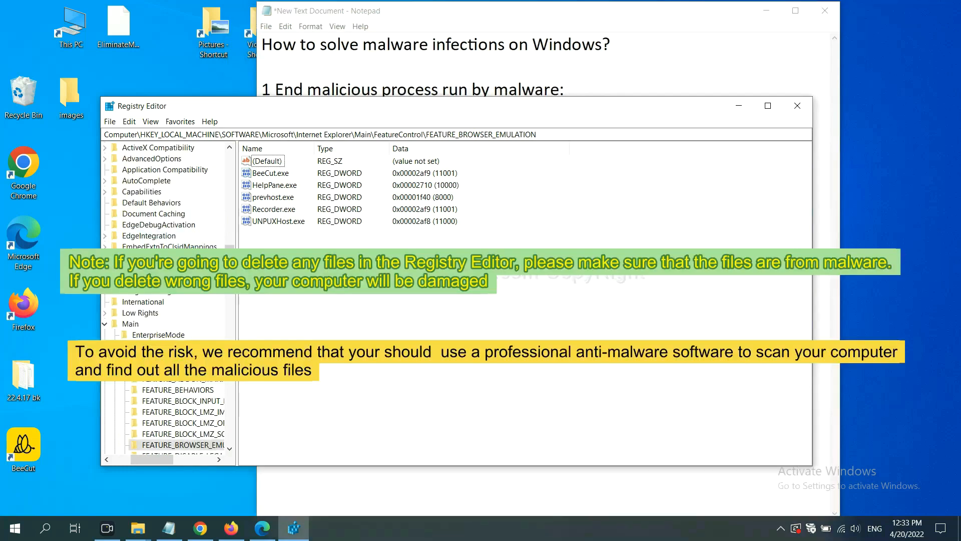
left_click(456, 304)
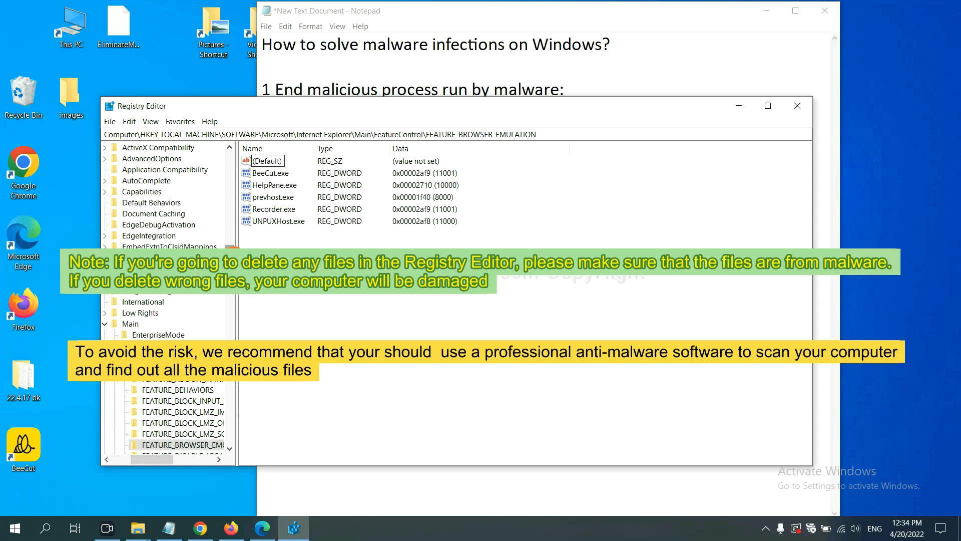
left_click(330, 306)
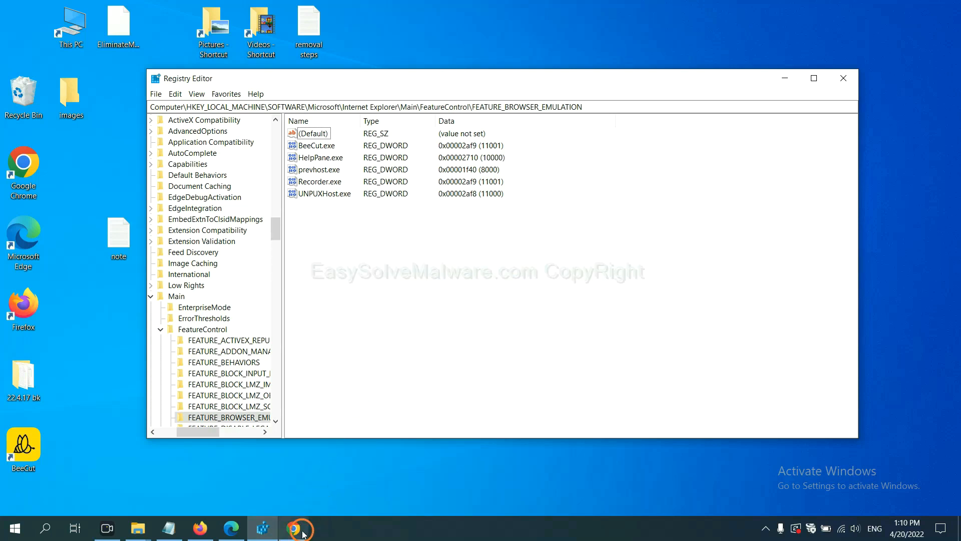
Bring up the EasySolveMalware guide's Quick Menu in Chrome, then return to the browser-reset step in Notepad.
left_click(294, 528)
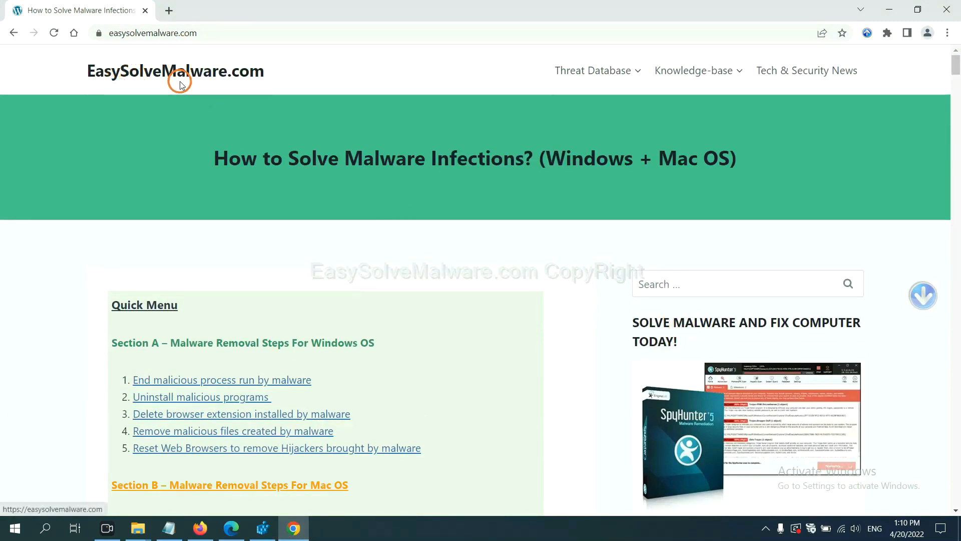
scroll("down", 3)
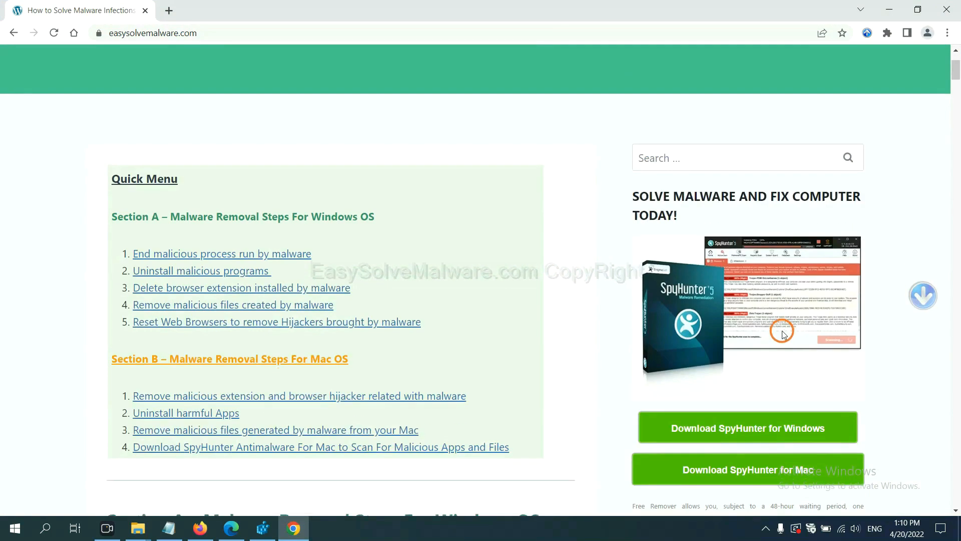
scroll("down", 3)
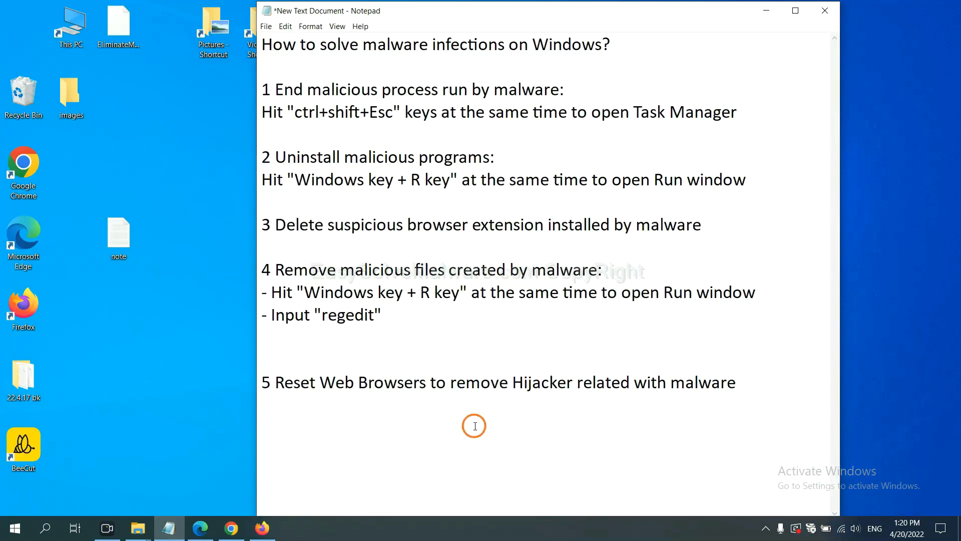
left_click(488, 382)
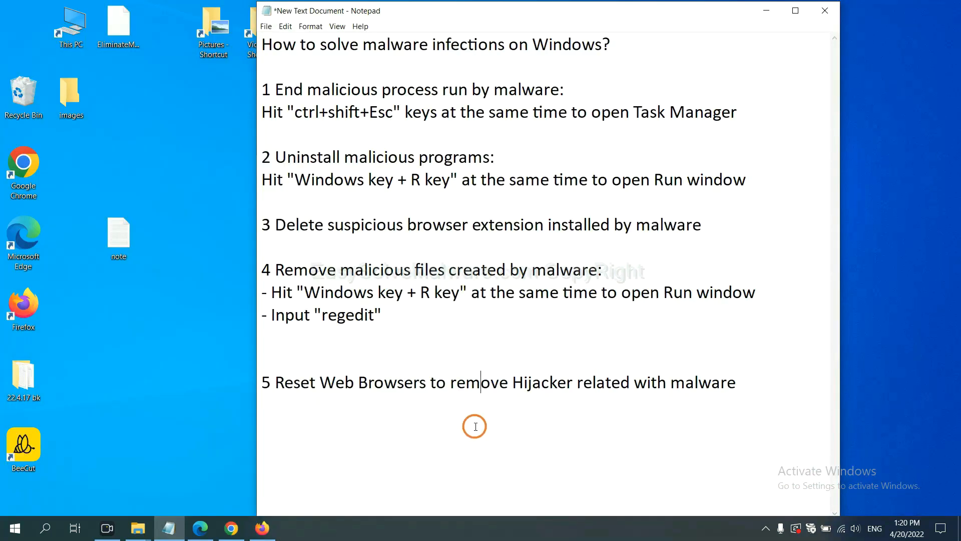
mouse_move(262, 494)
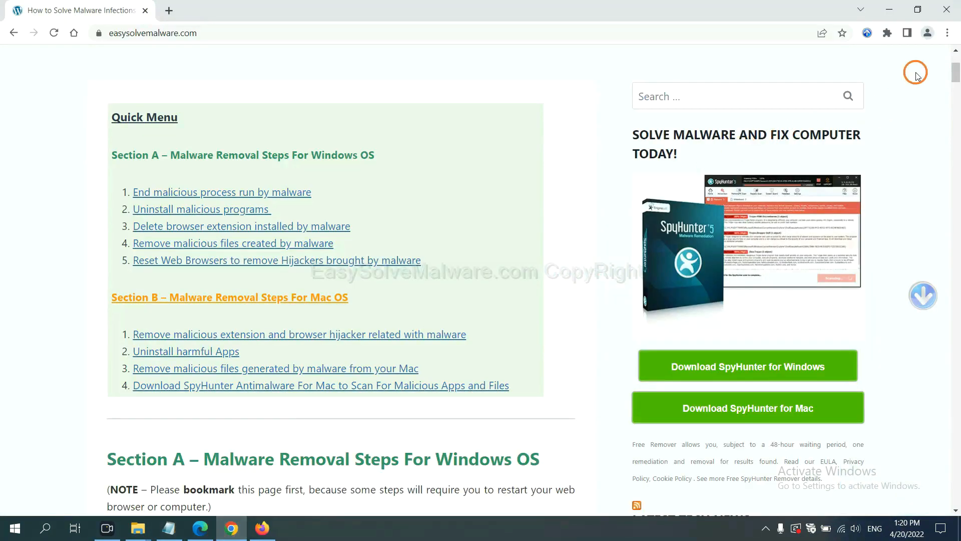
Search Chrome's settings for 'reset' to reach Restore settings to their original defaults.
left_click(948, 32)
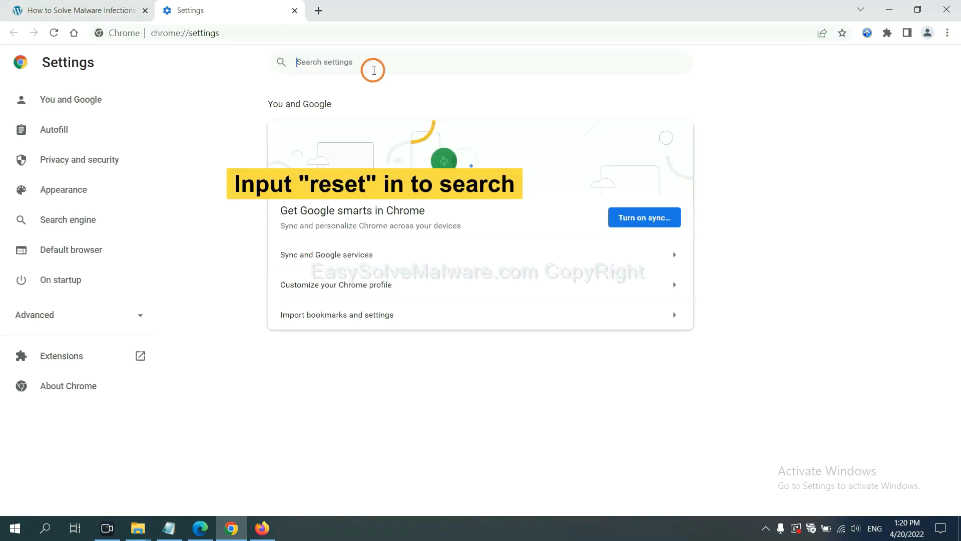
type("reset")
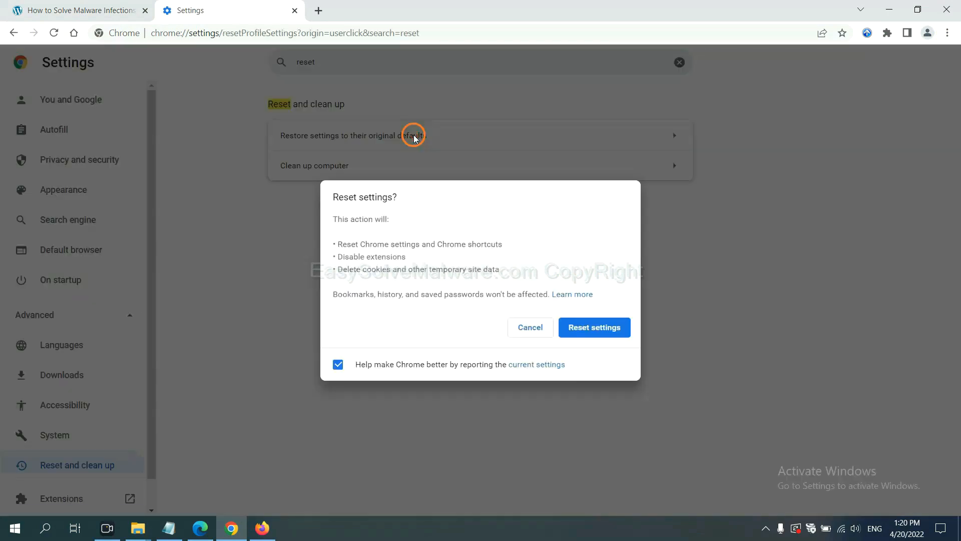
mouse_move(595, 331)
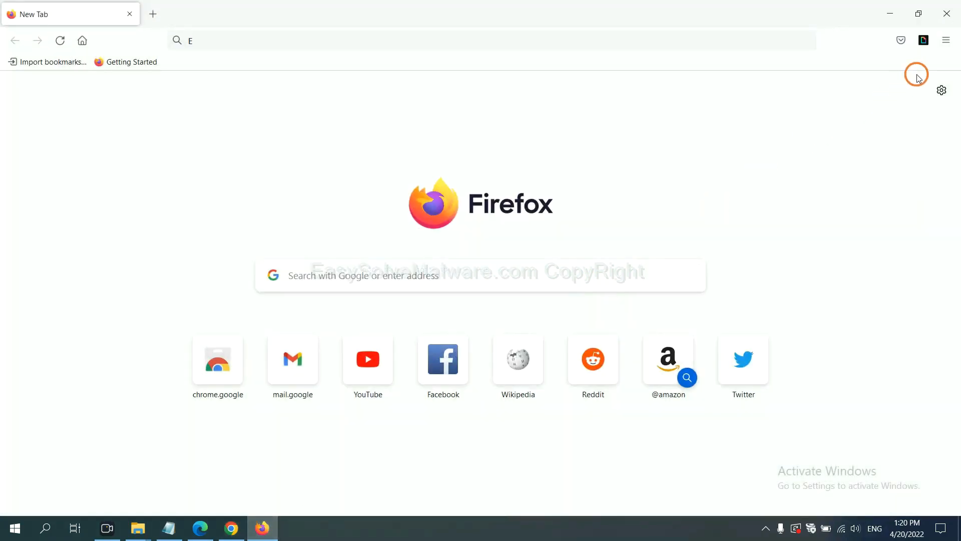
Reach Firefox's Troubleshooting Information via Help and start Refresh Firefox to defaults.
left_click(947, 40)
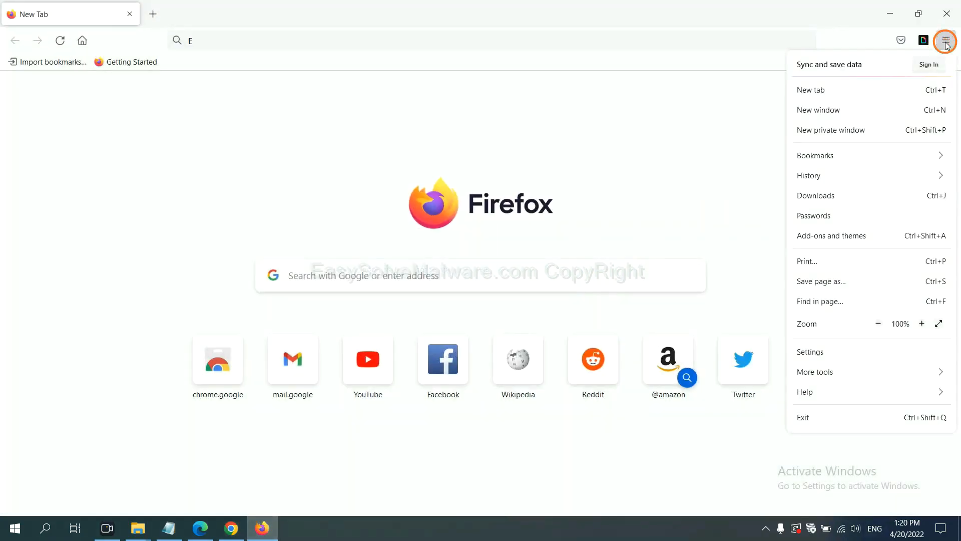
mouse_move(825, 380)
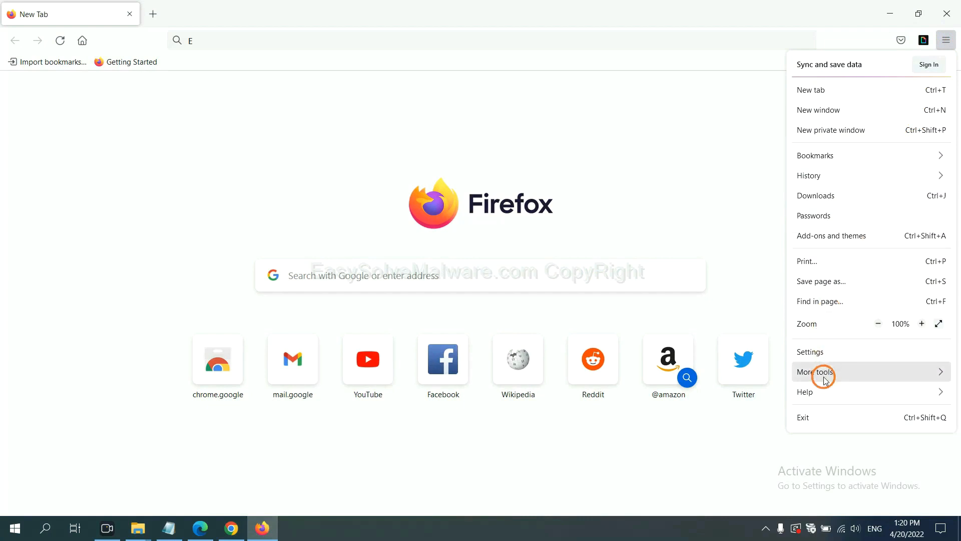
left_click(805, 392)
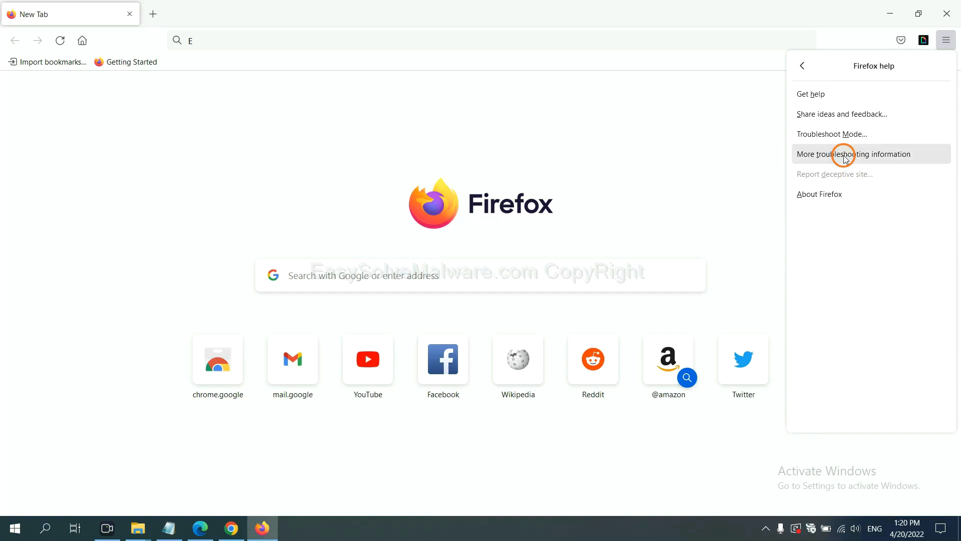
left_click(853, 155)
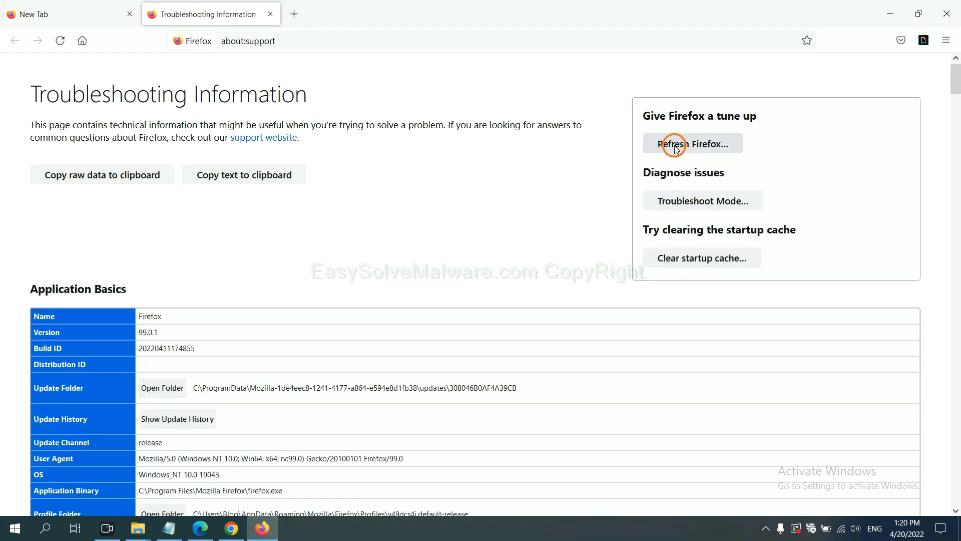
left_click(677, 144)
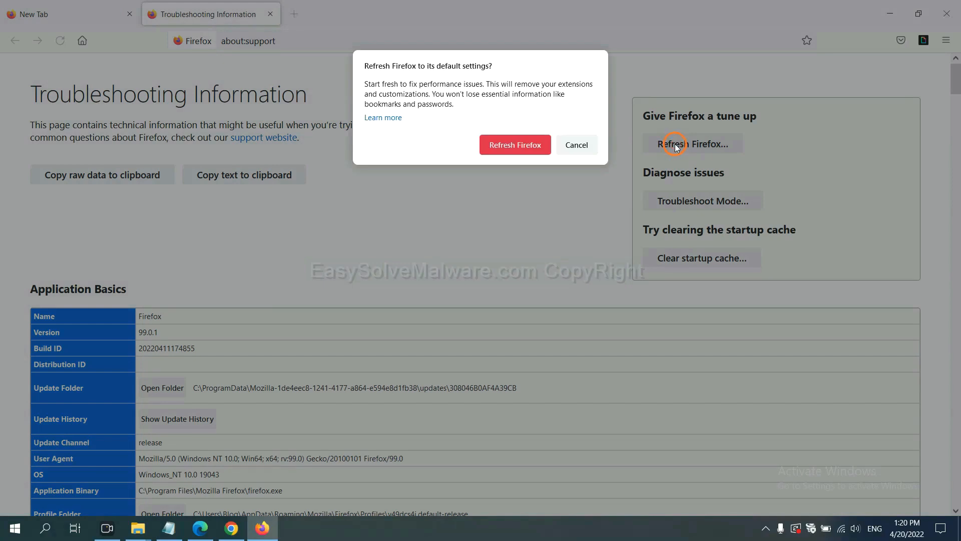
mouse_move(246, 417)
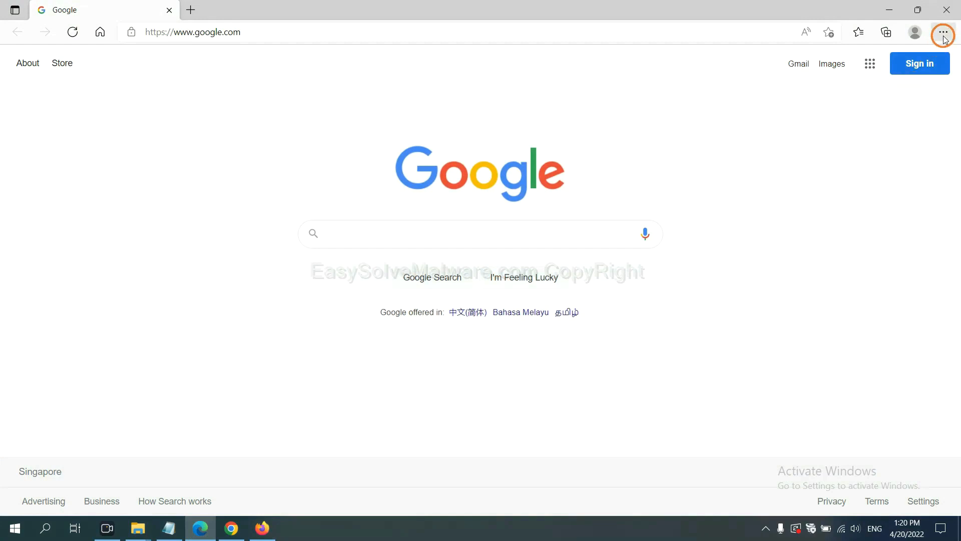
Search Edge's settings for reset and bring up the Restore settings to default values confirmation.
left_click(943, 32)
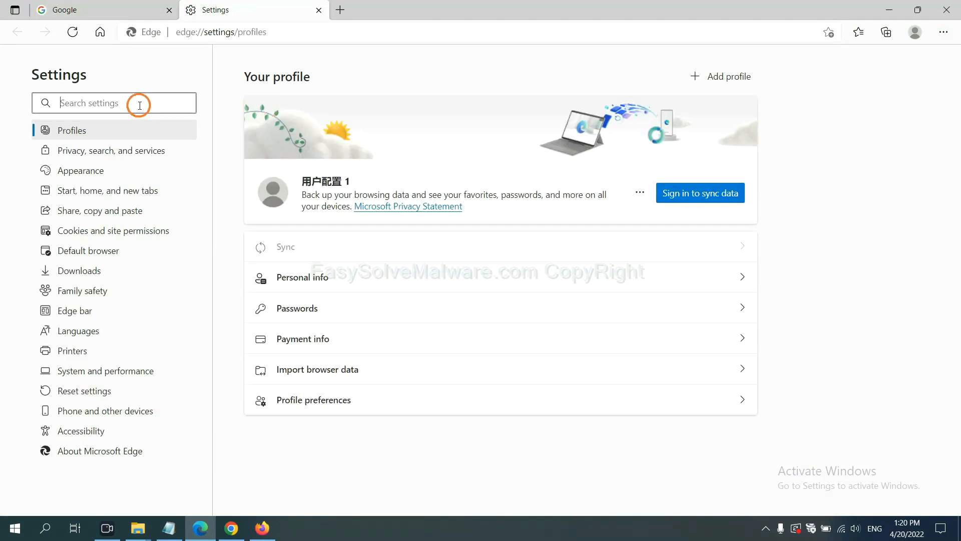
type("reset")
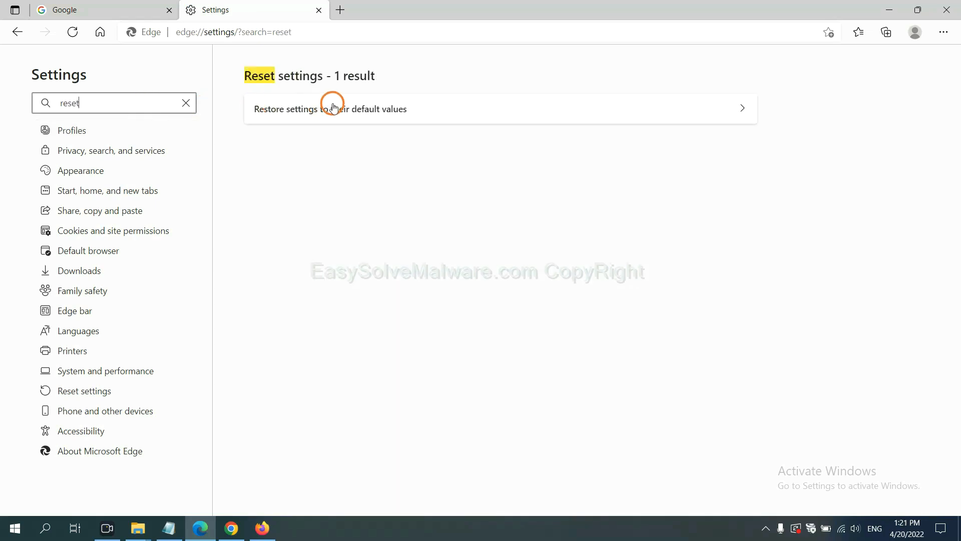
left_click(332, 107)
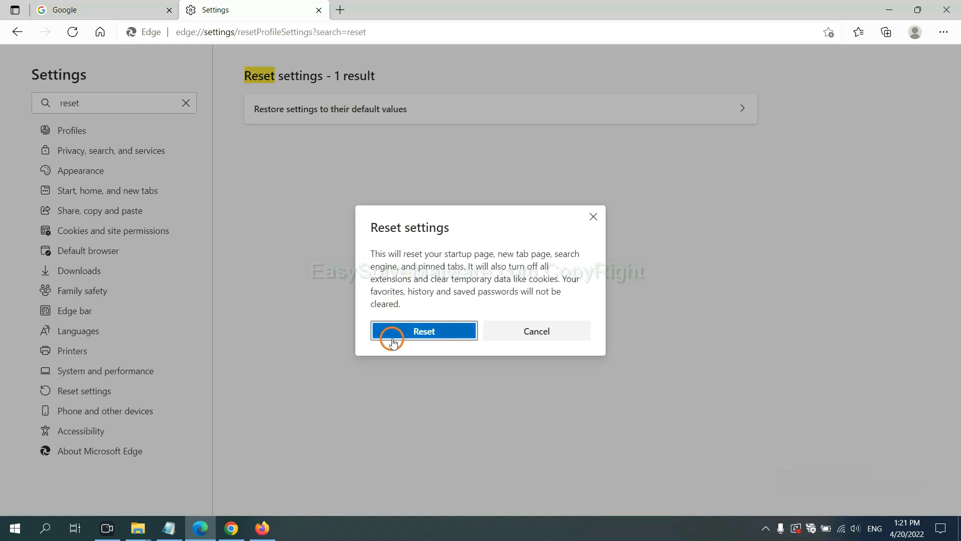